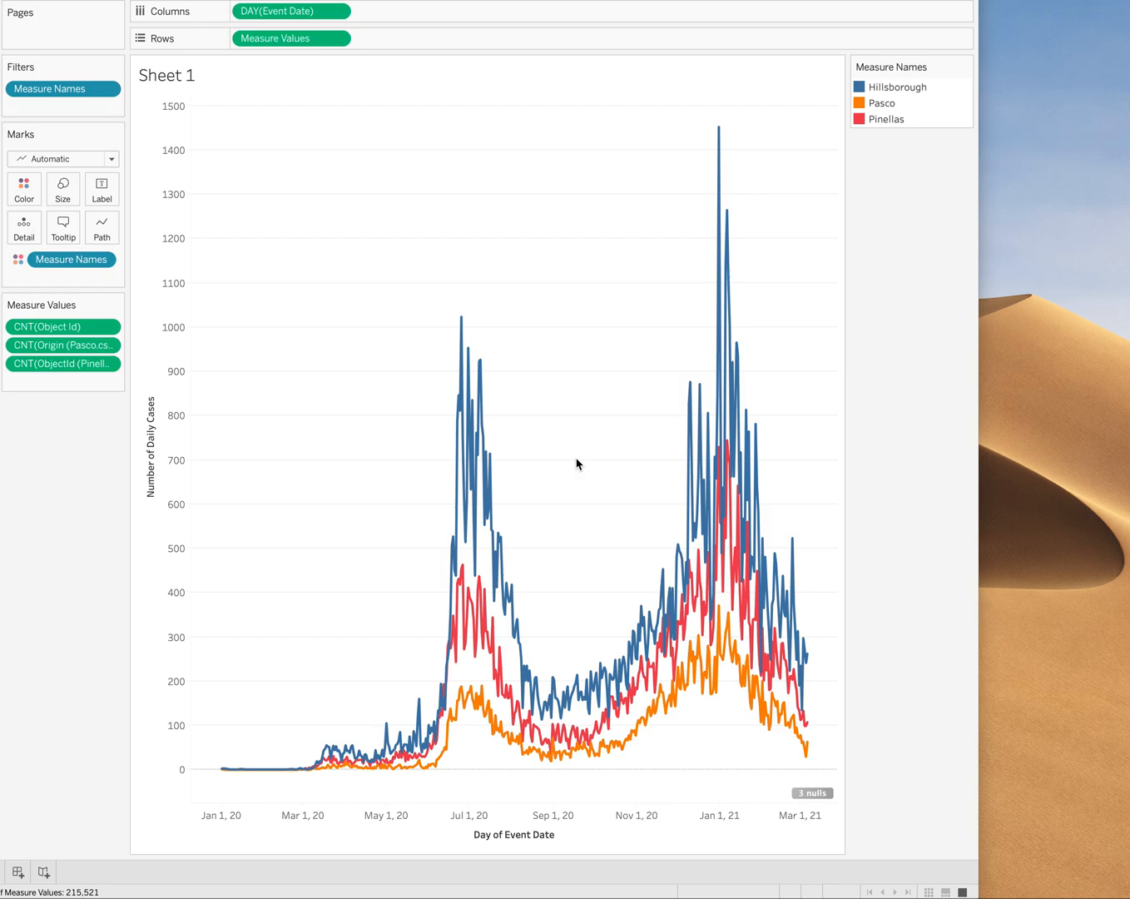
pyautogui.moveTo(60, 141)
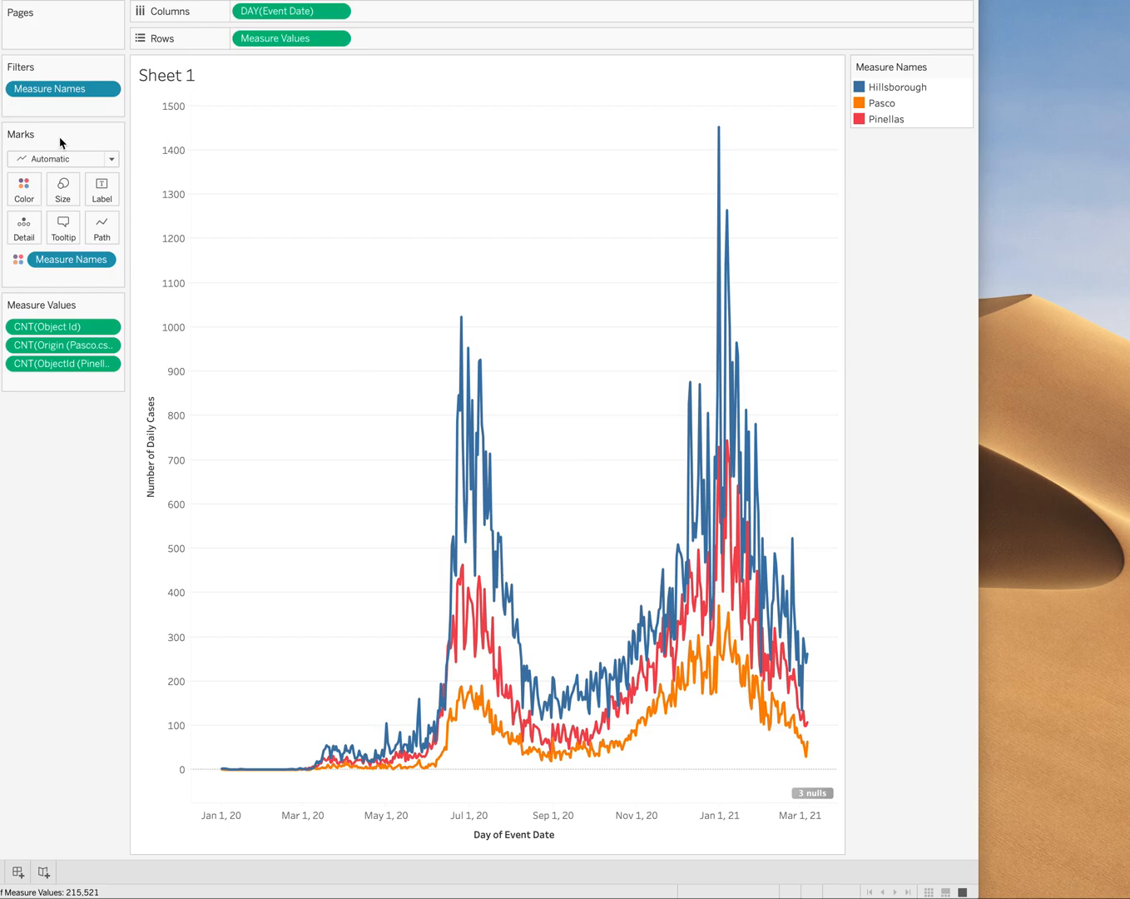
pyautogui.moveTo(109, 28)
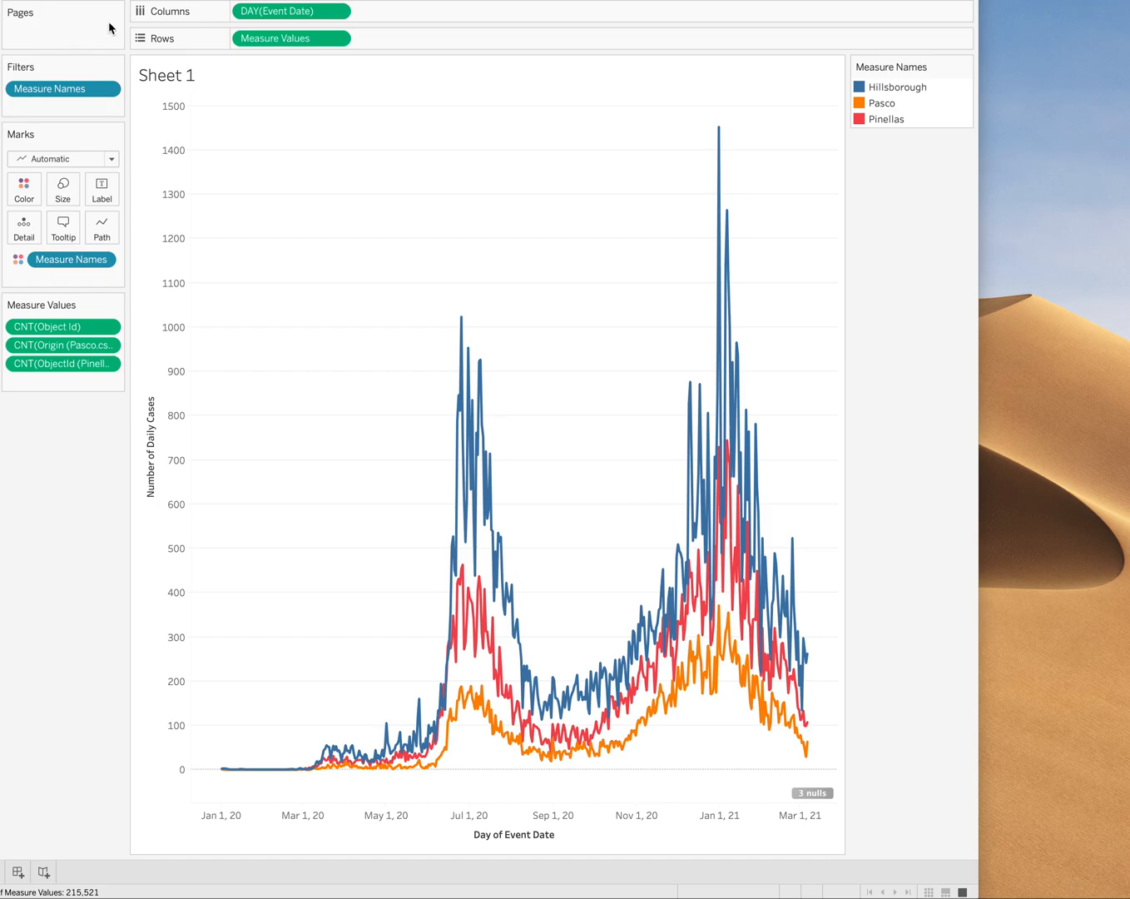
pyautogui.moveTo(60, 38)
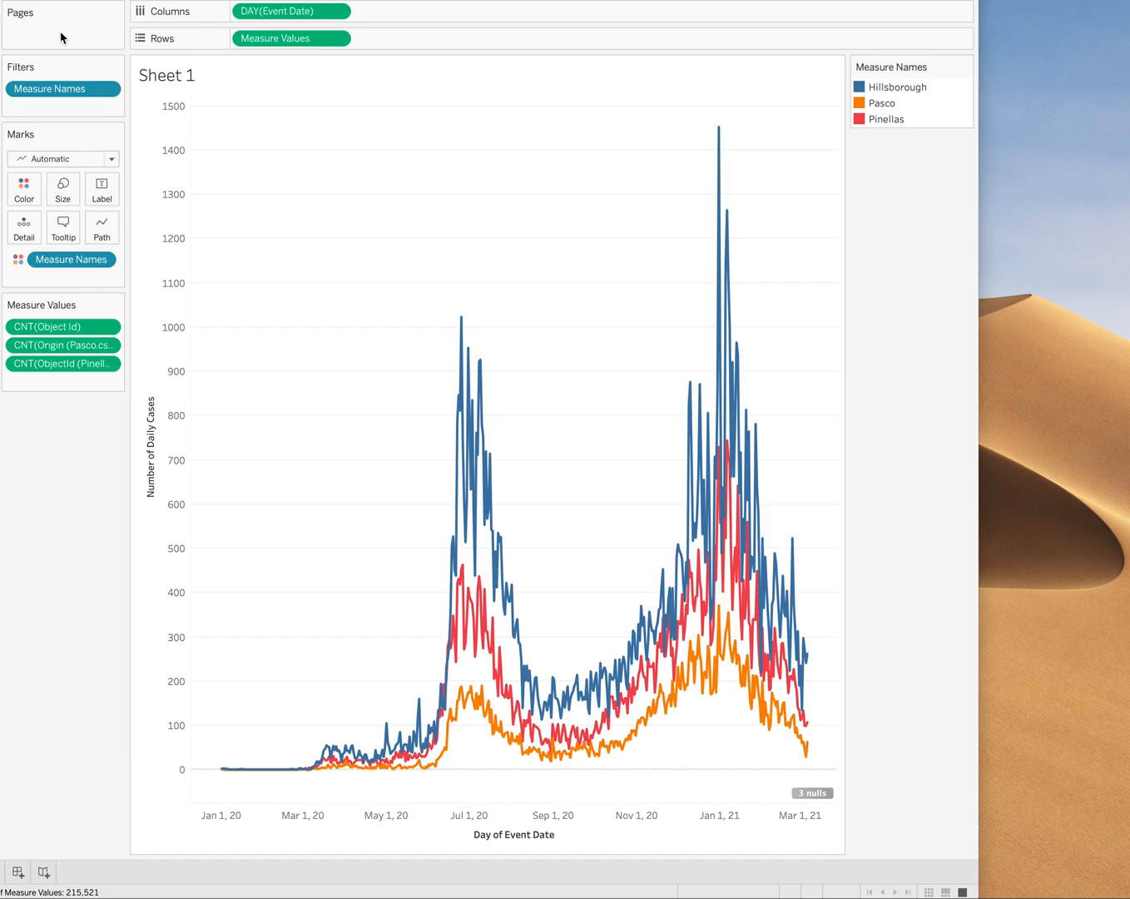
pyautogui.moveTo(199, 477)
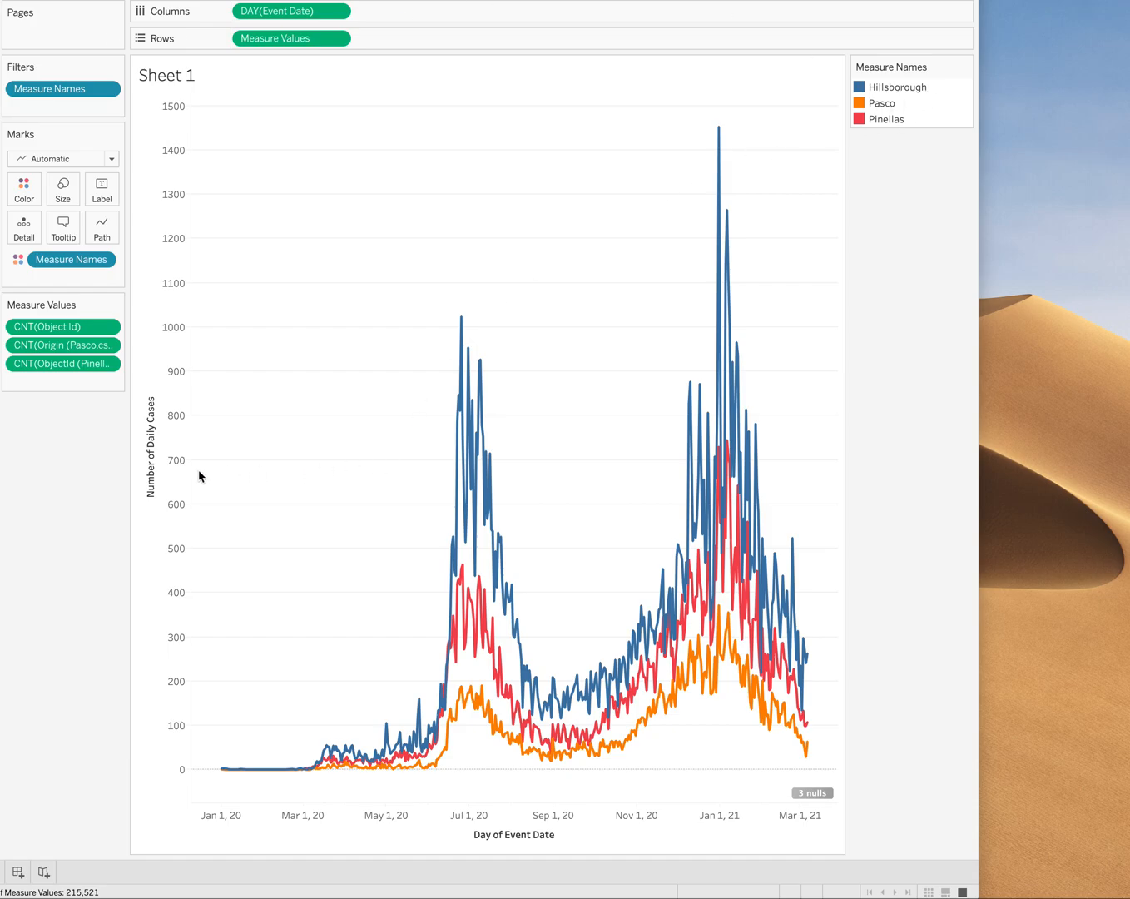
pyautogui.moveTo(833, 113)
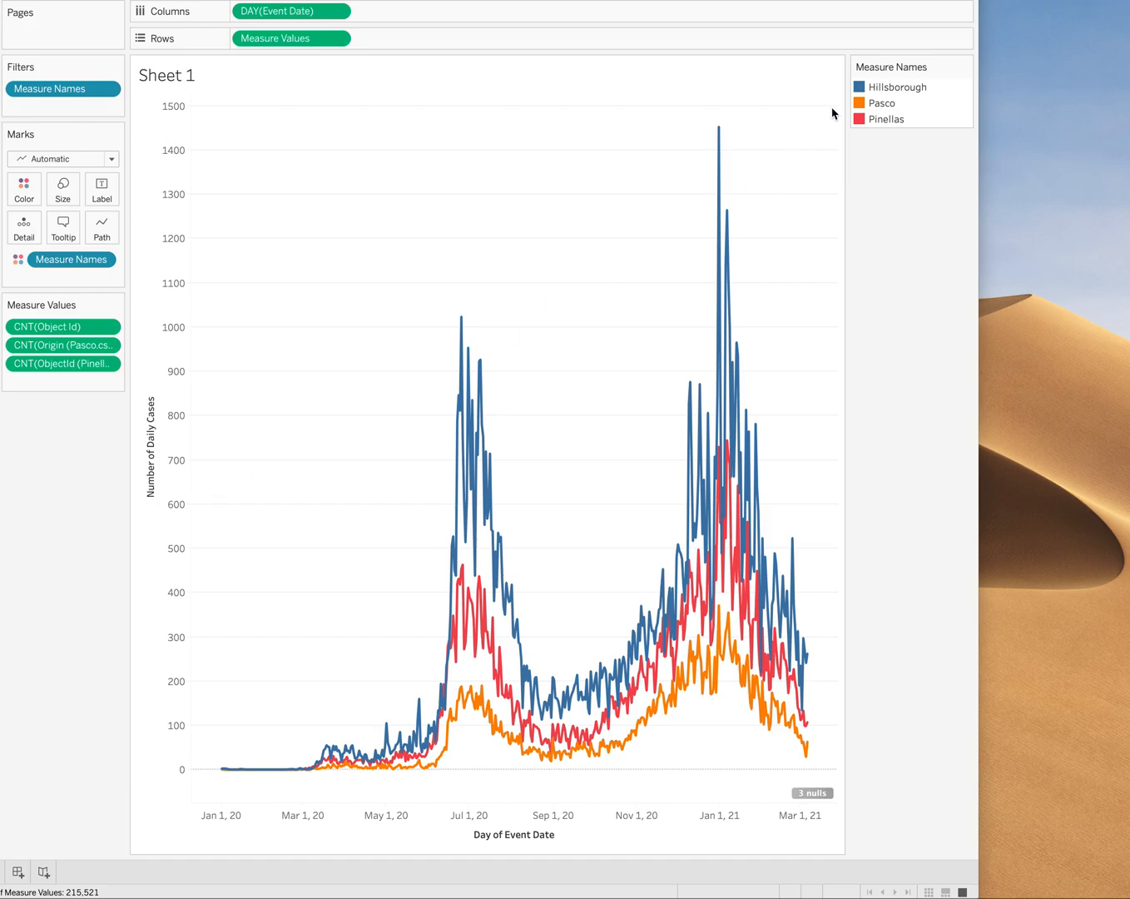
pyautogui.moveTo(316, 246)
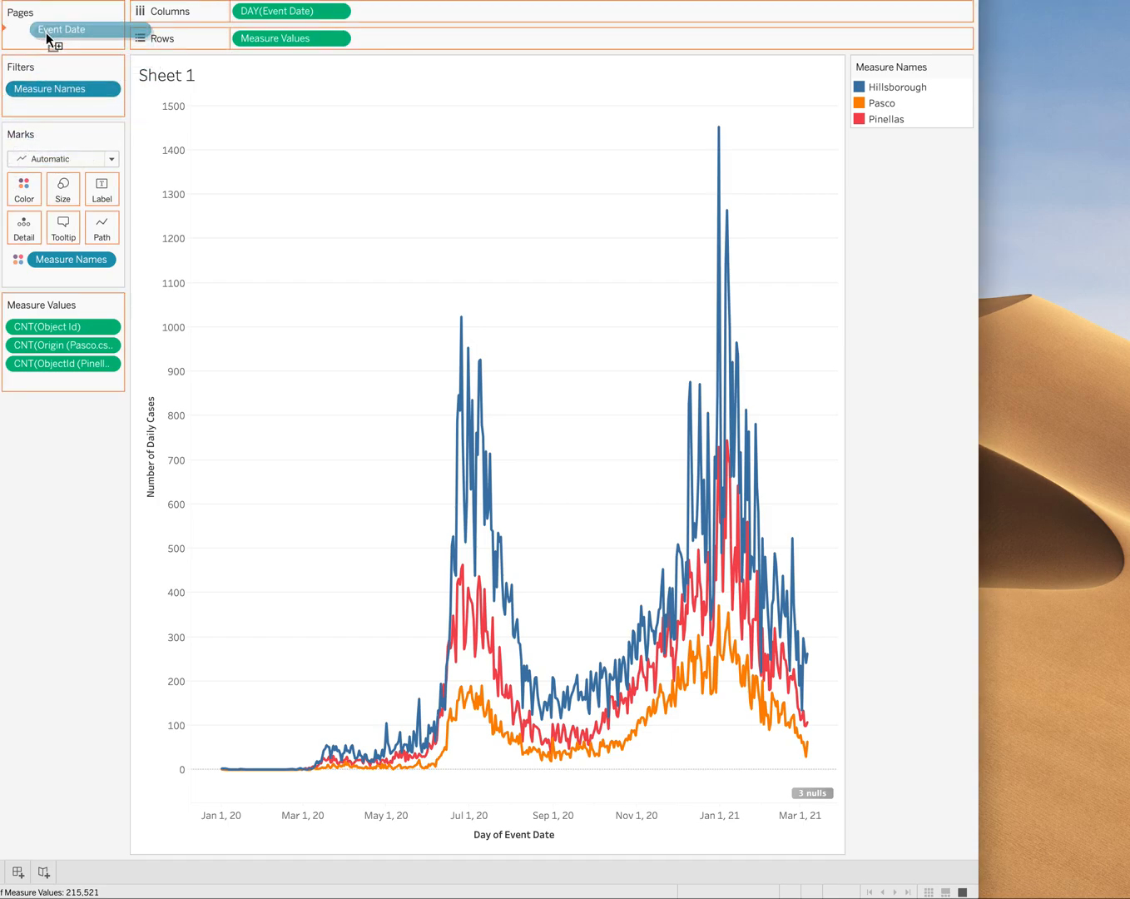
# Step: Page the sheet by Event Date at day level, starting on the empty Null page
pyautogui.click(109, 34)
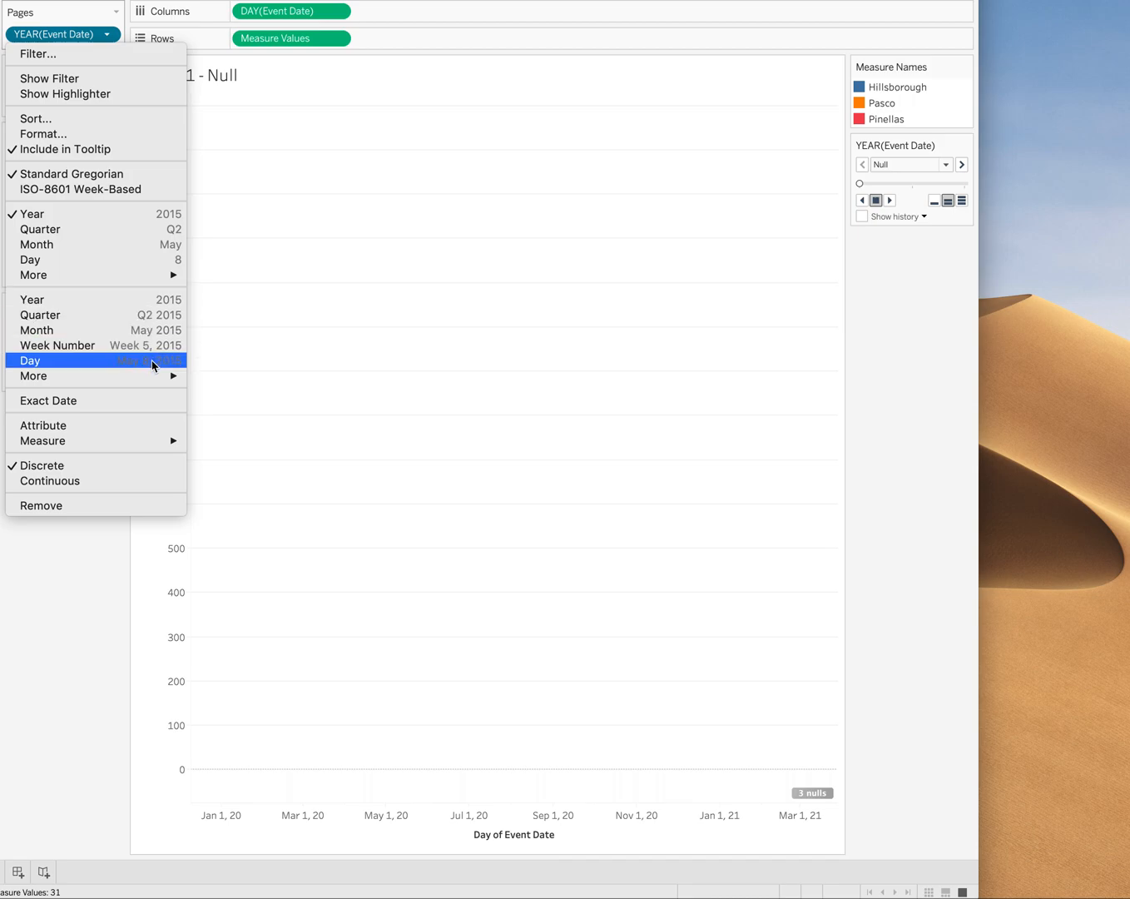
pyautogui.click(31, 361)
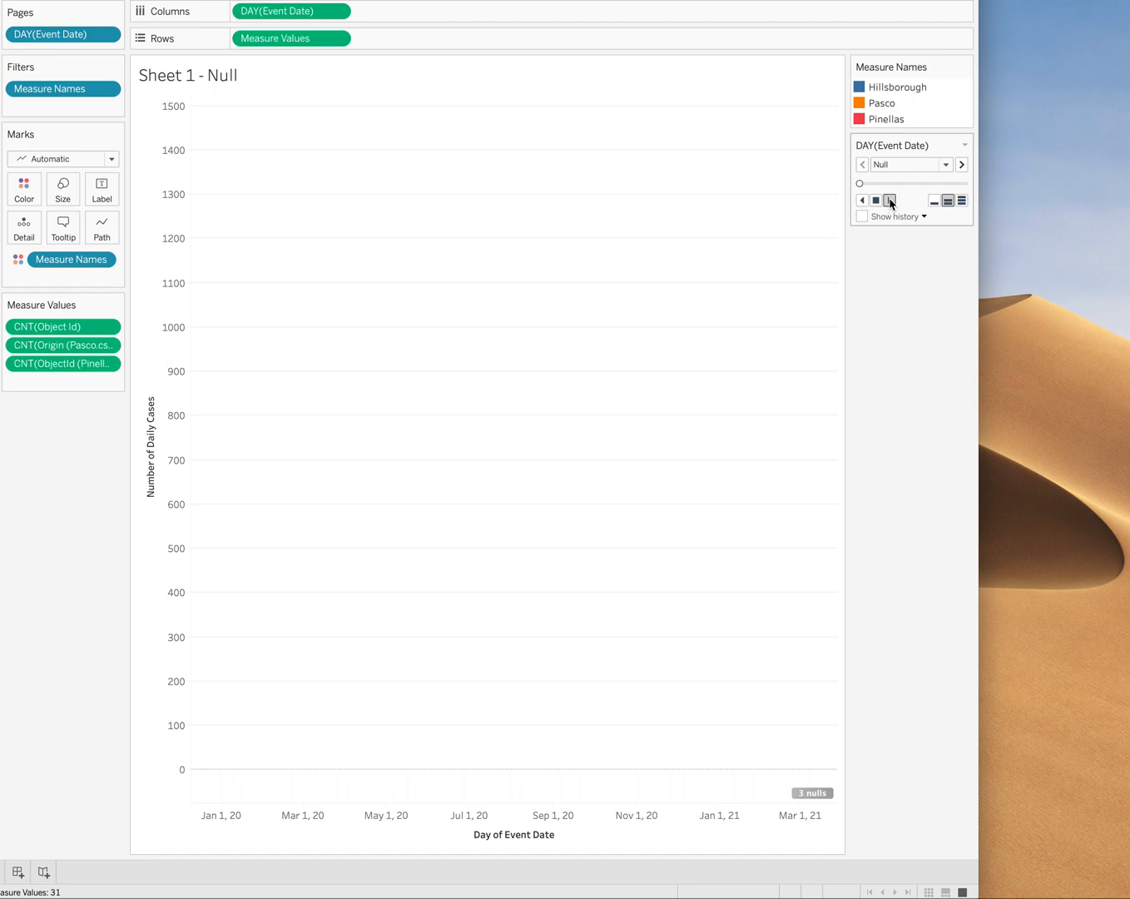
# Step: Play the daily pages at fastest speed to June 4, 2020, with page history on
pyautogui.click(888, 200)
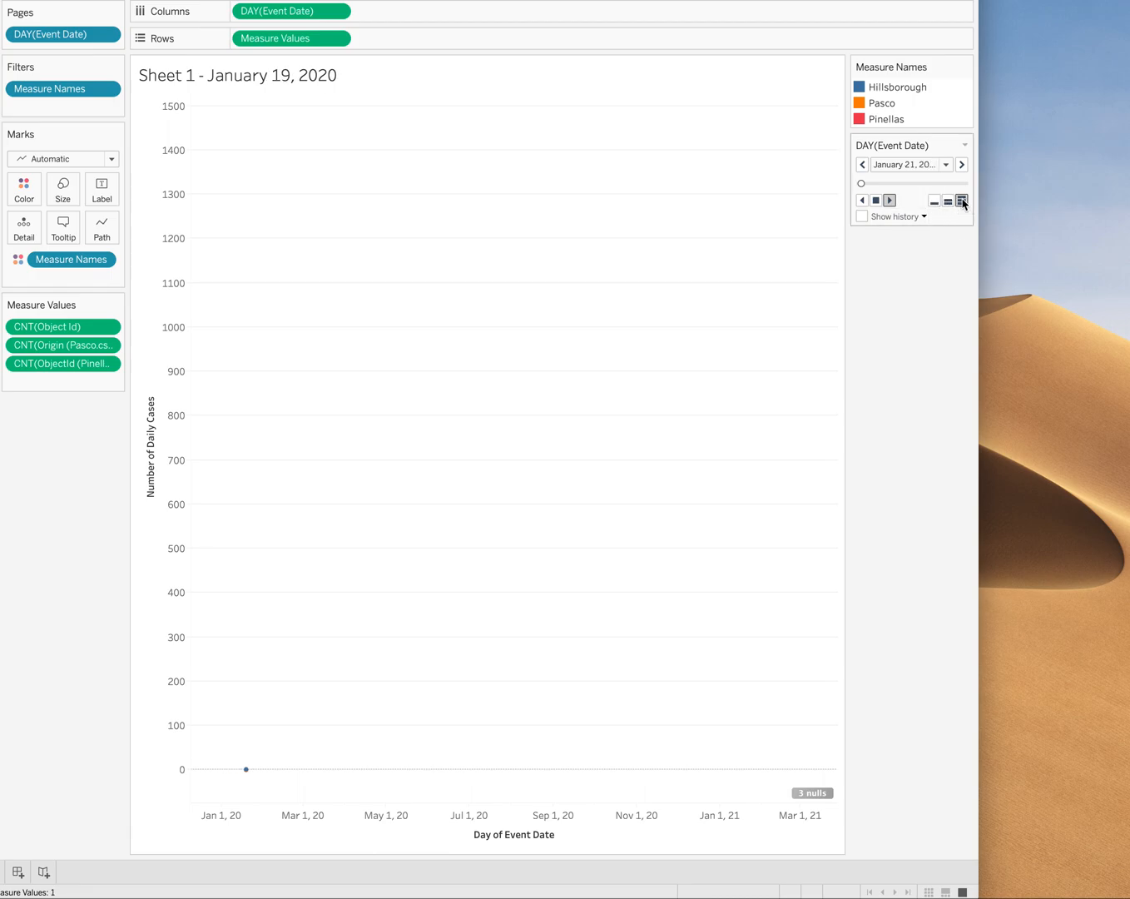
pyautogui.click(890, 199)
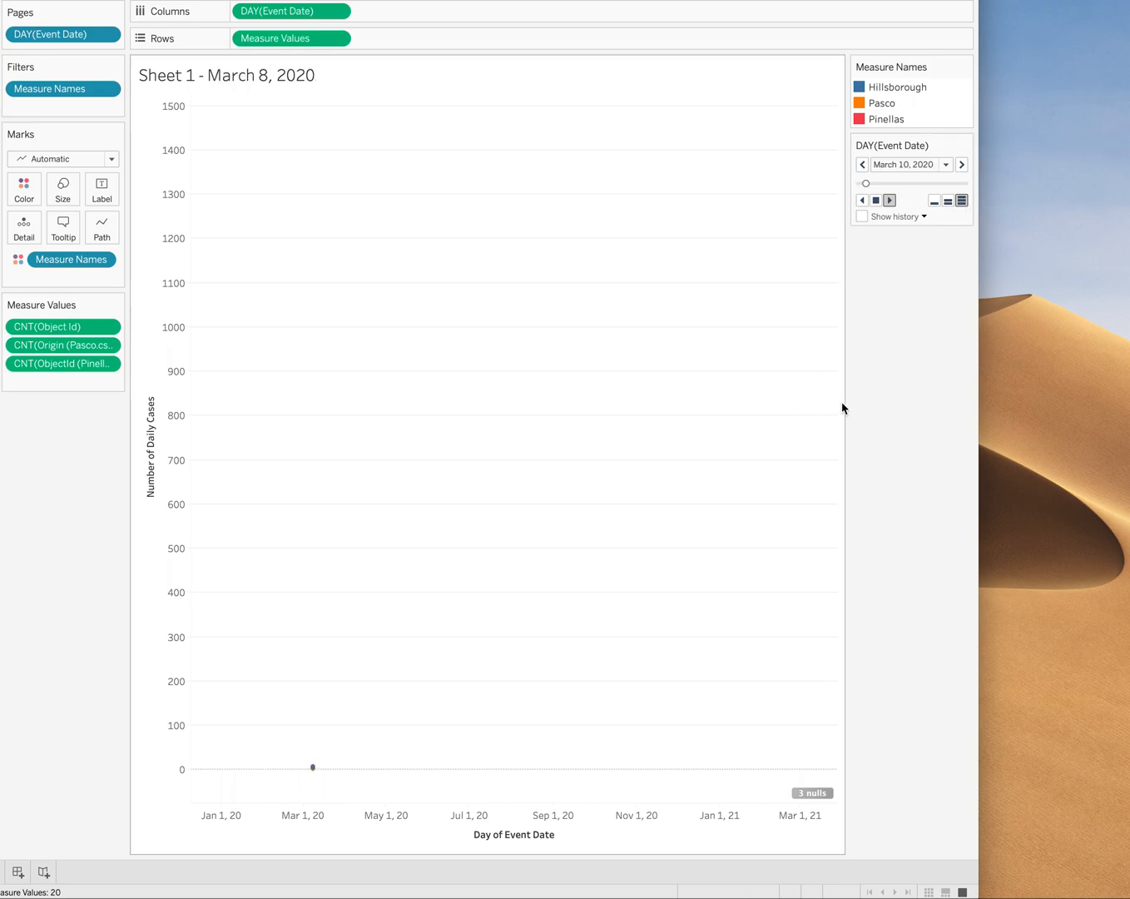
pyautogui.click(961, 164)
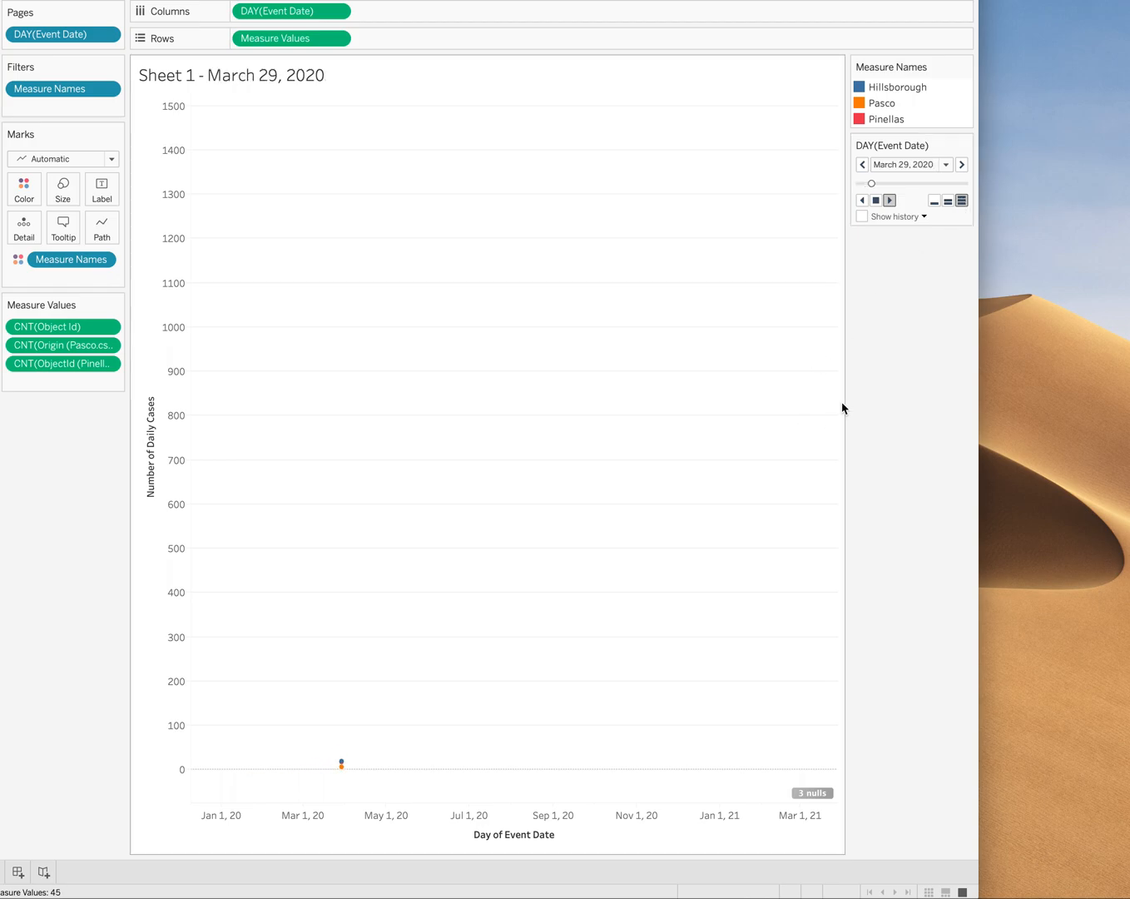
pyautogui.click(962, 164)
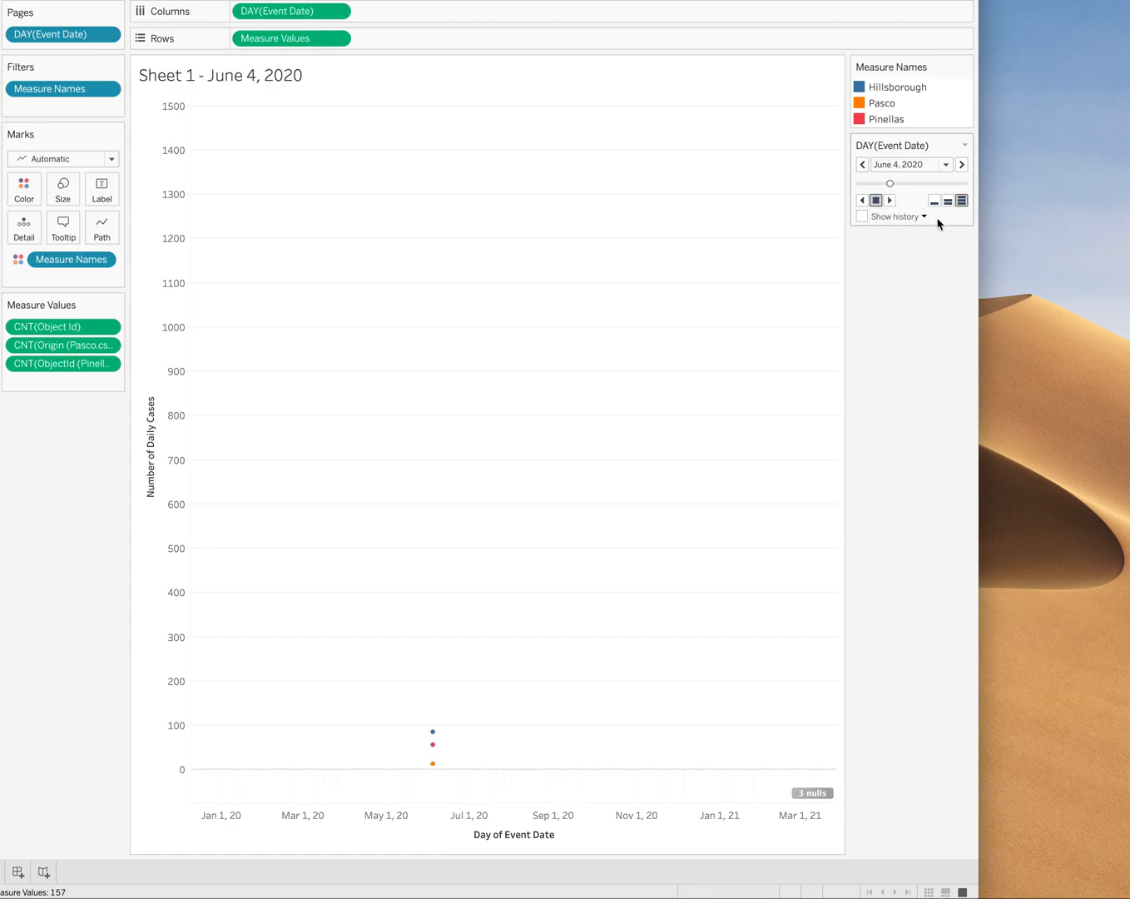
pyautogui.click(922, 216)
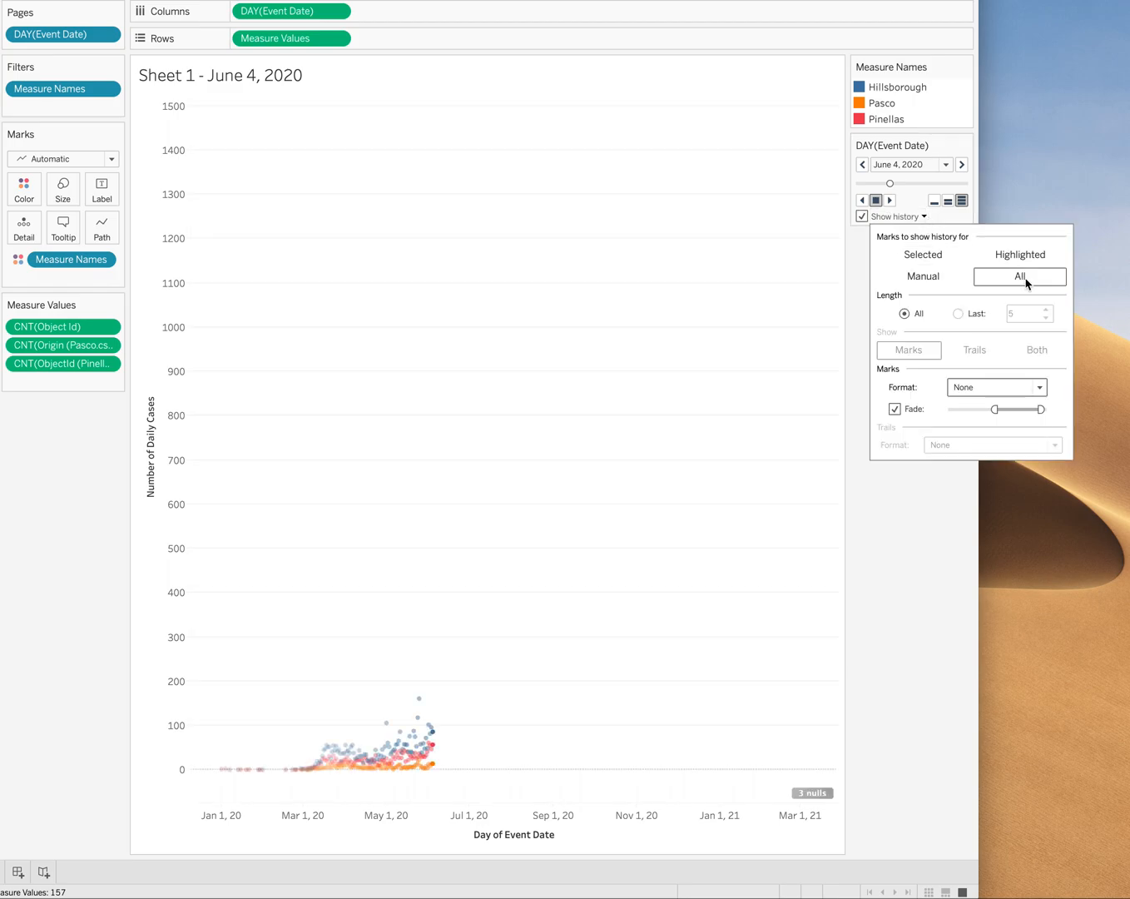
pyautogui.moveTo(1008, 370)
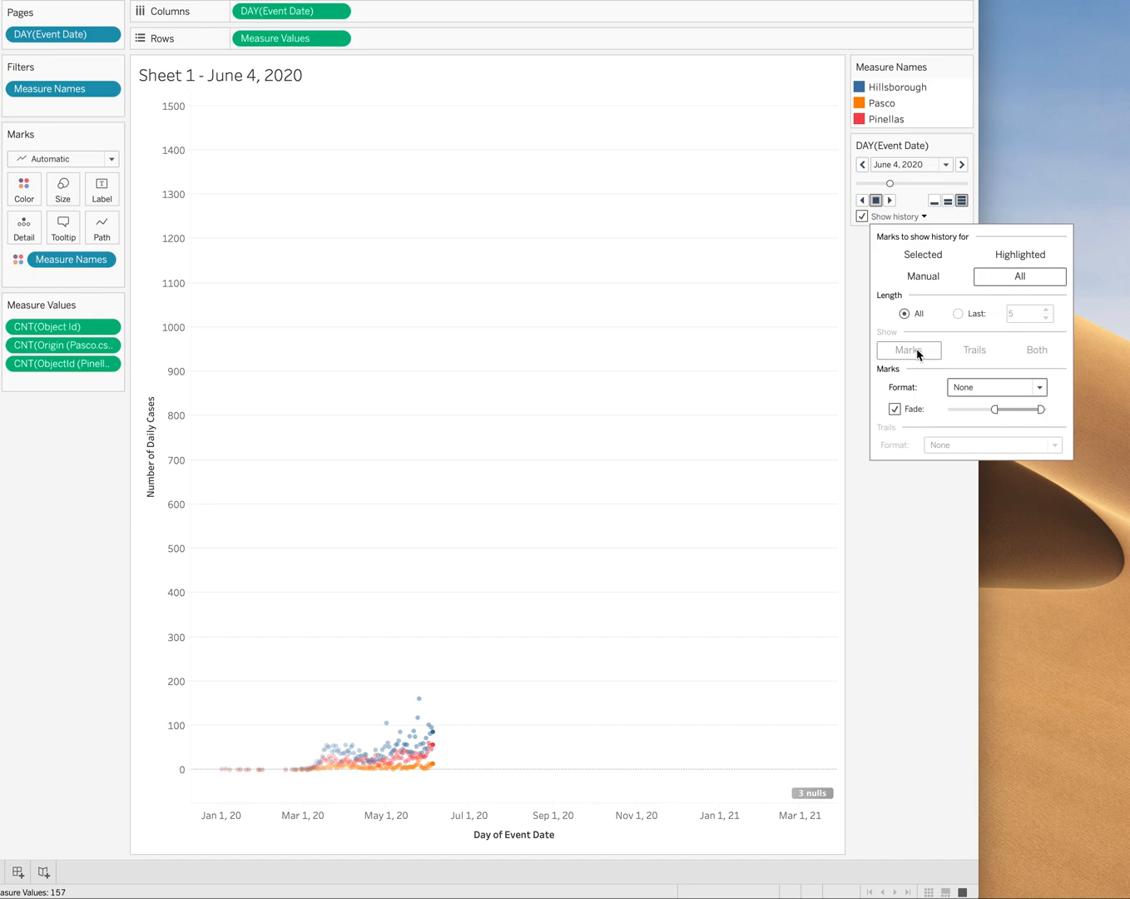
pyautogui.moveTo(923, 524)
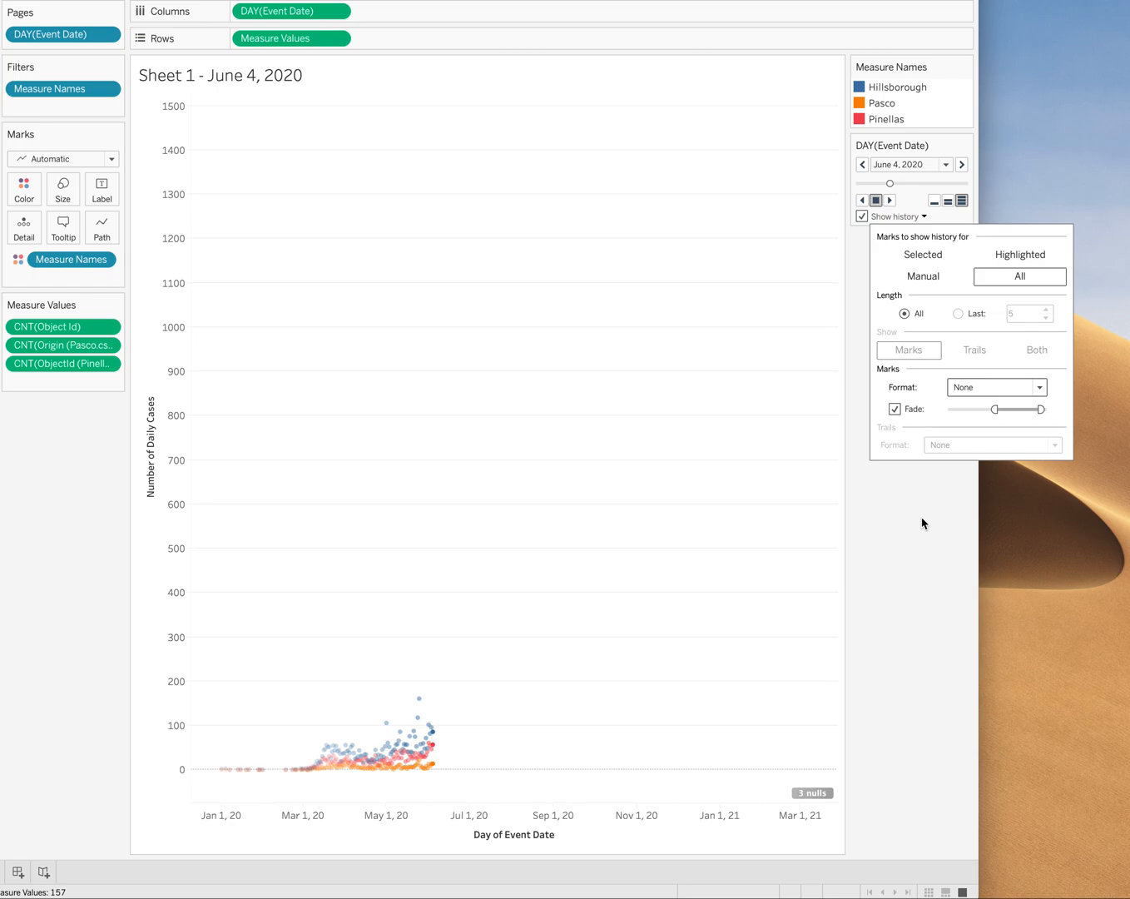
pyautogui.moveTo(542, 408)
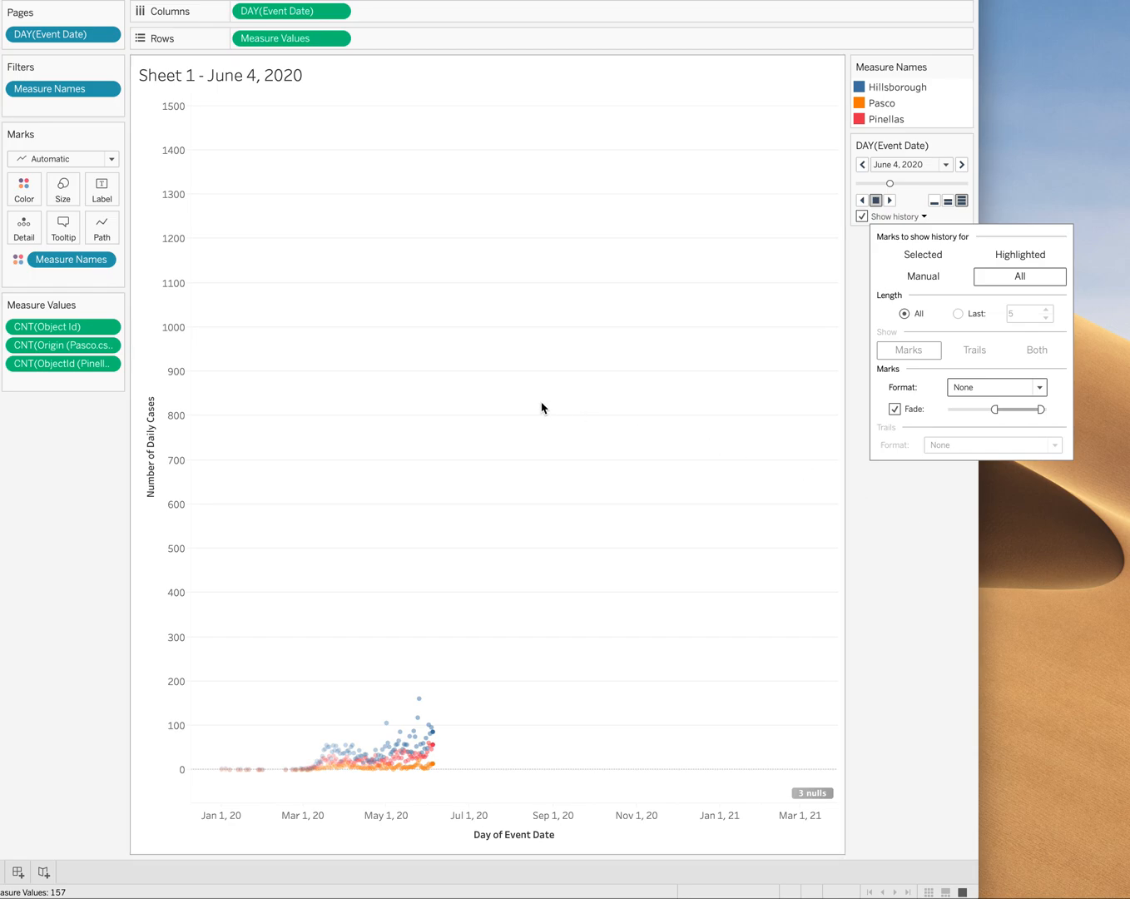
pyautogui.moveTo(276, 333)
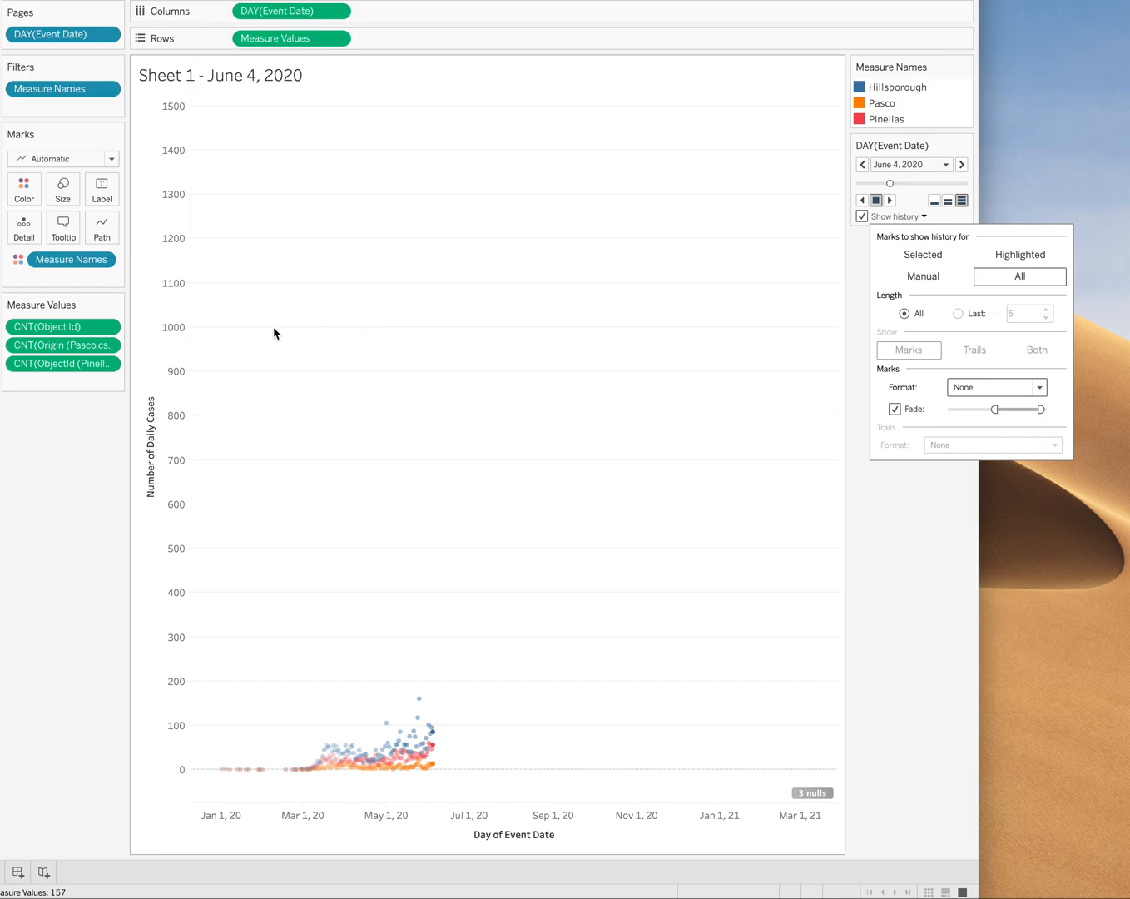
pyautogui.moveTo(212, 321)
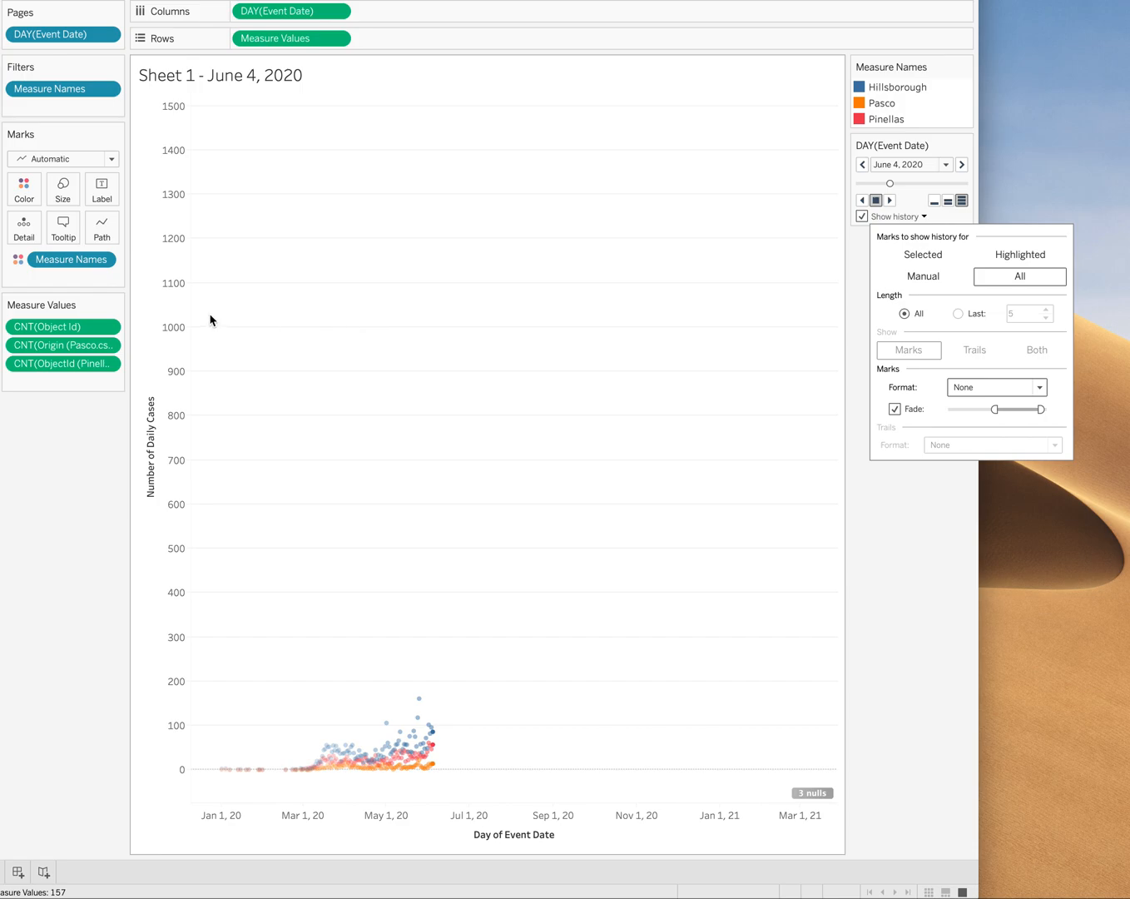
pyautogui.moveTo(129, 202)
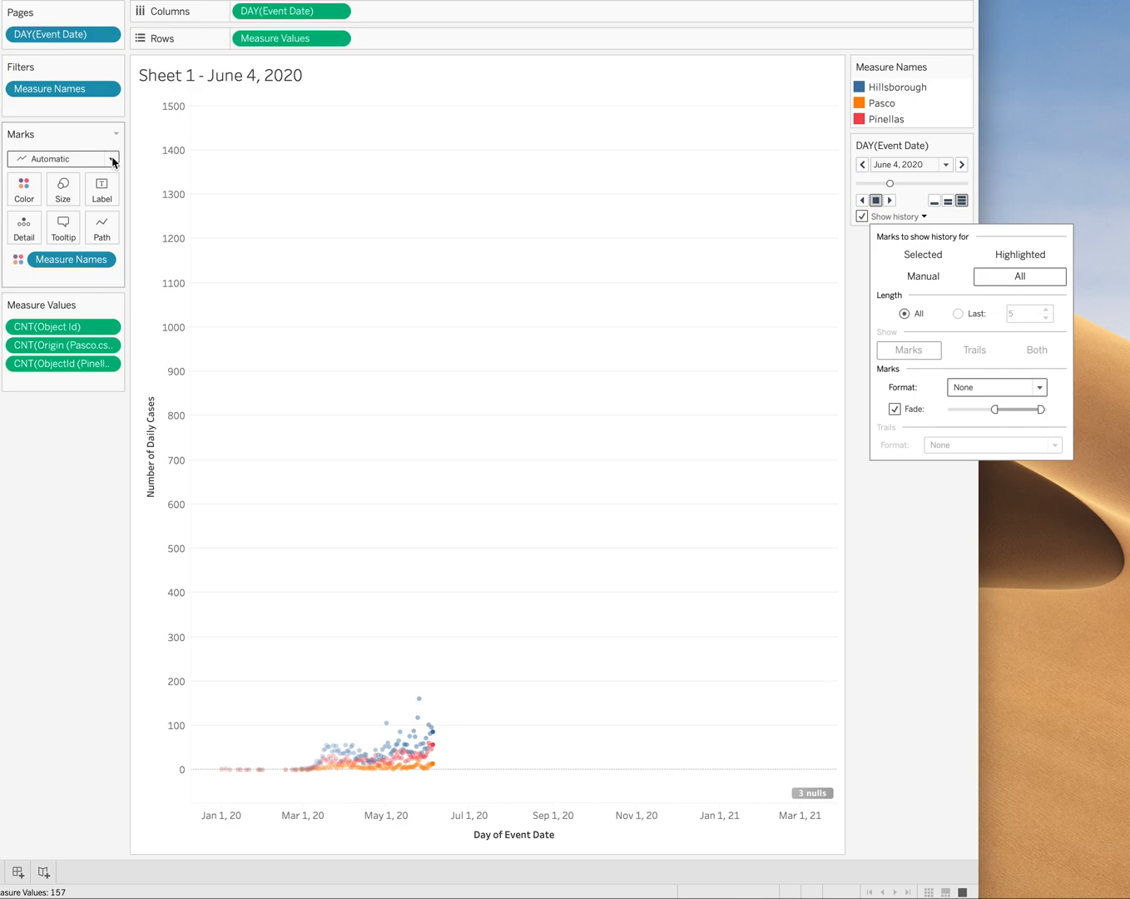
# Step: Change the Marks card mark type from Automatic to Circle
pyautogui.click(112, 158)
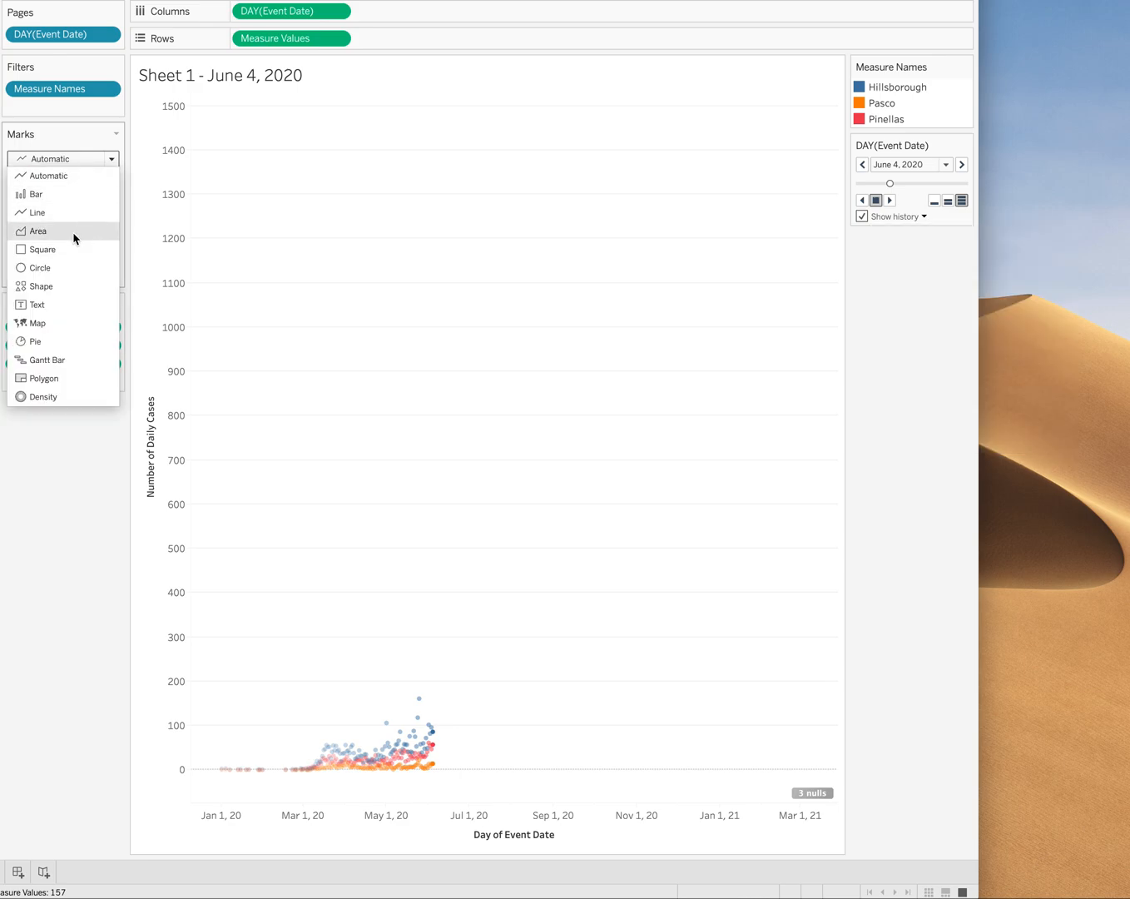
pyautogui.click(39, 267)
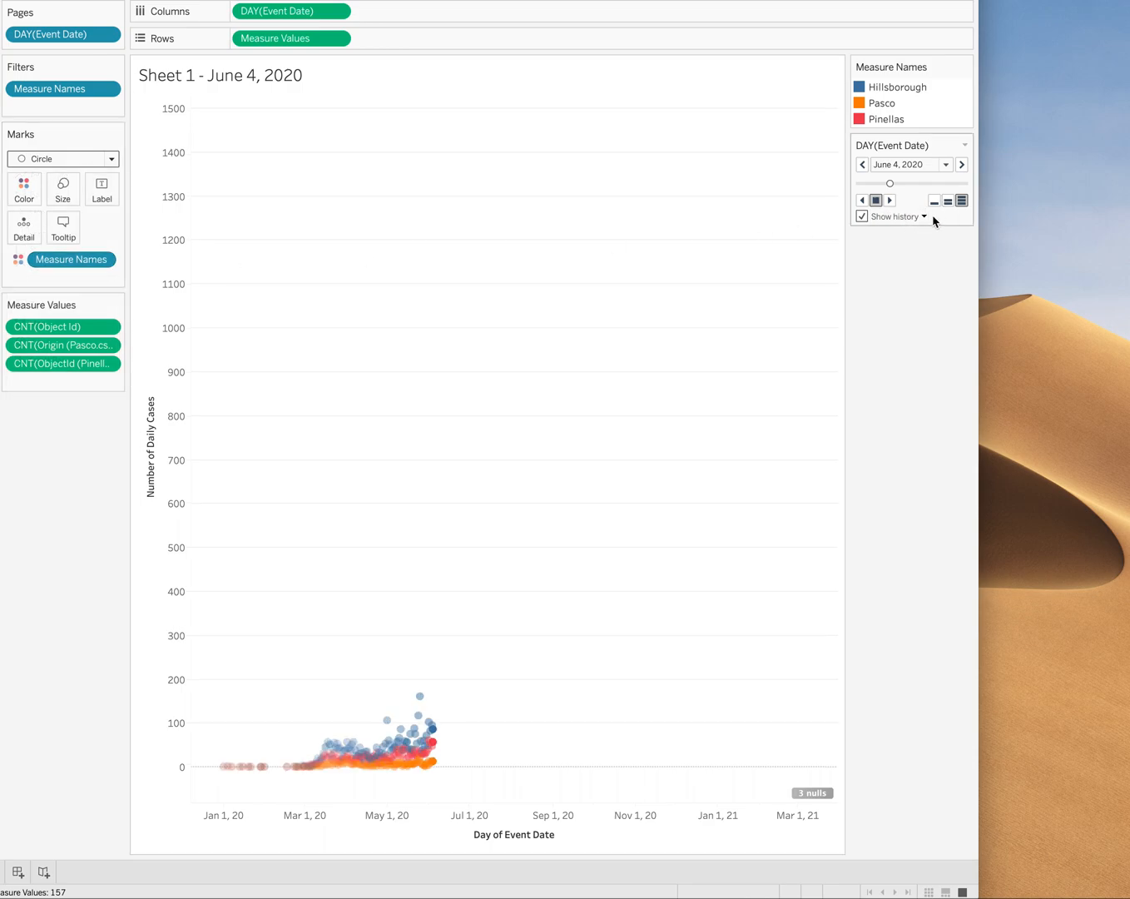
# Step: Set page history to show Trails, connecting each county's earlier days
pyautogui.click(921, 216)
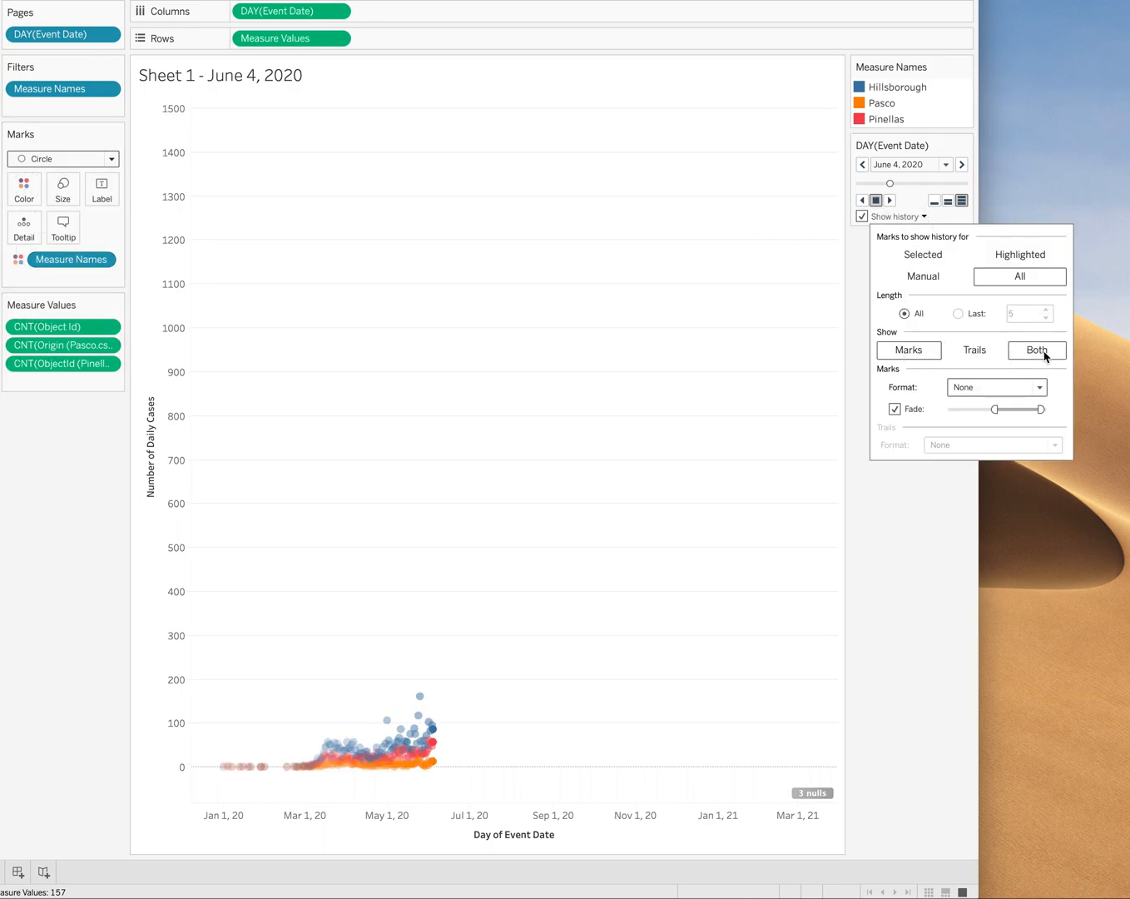
pyautogui.click(974, 350)
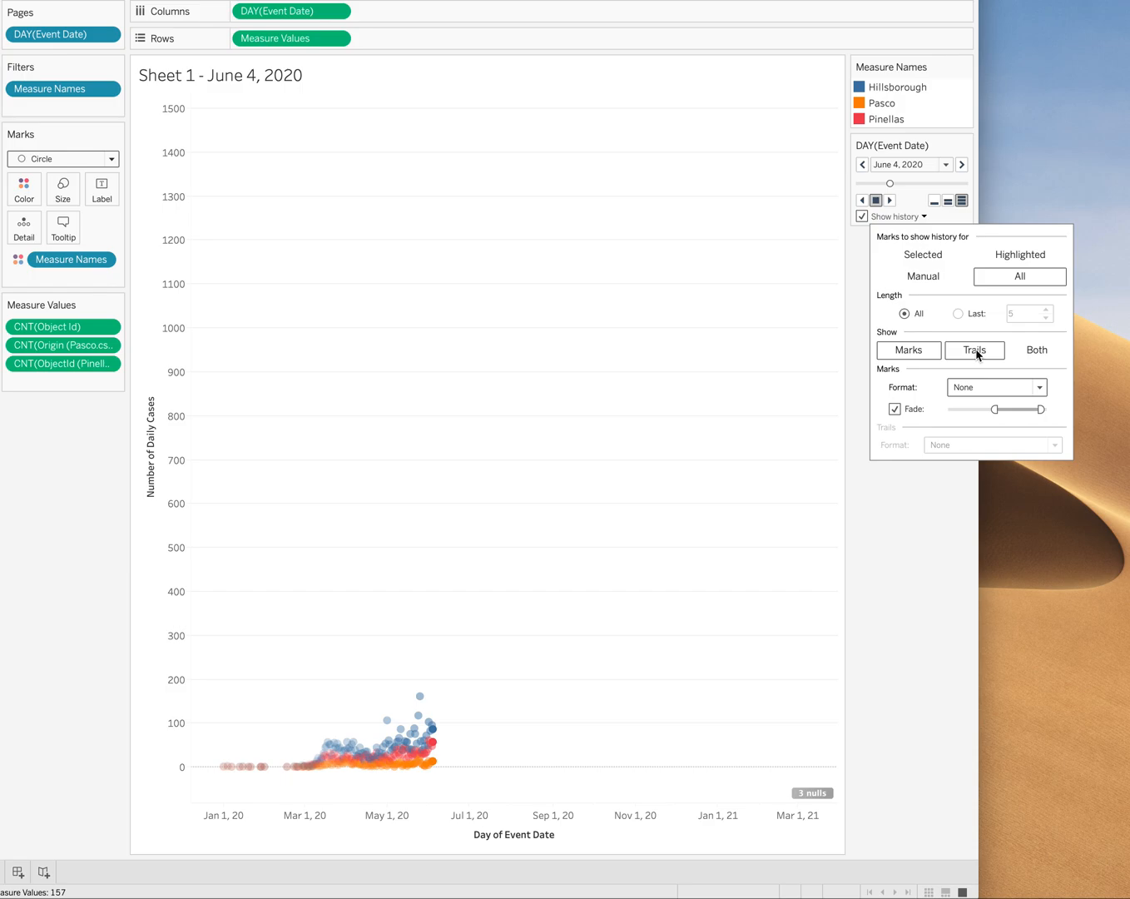
pyautogui.click(975, 350)
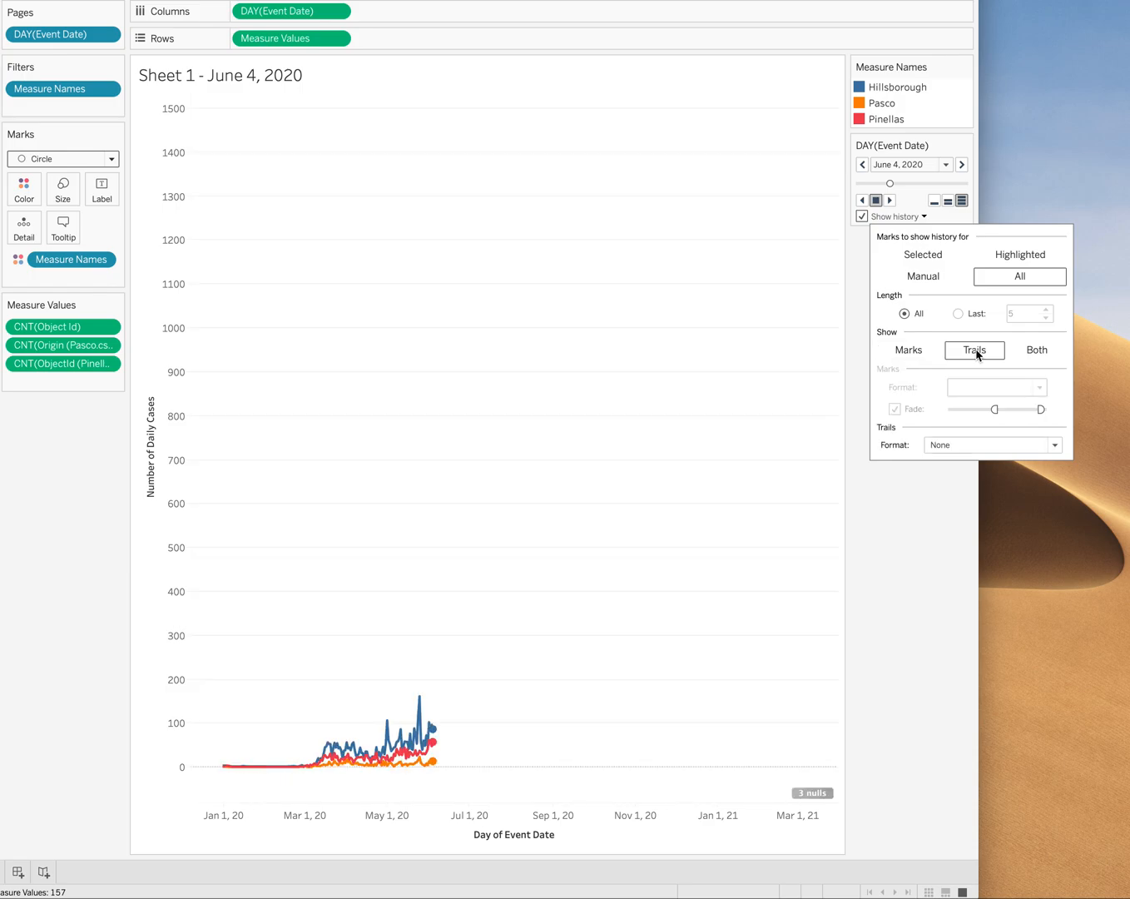
pyautogui.moveTo(891, 233)
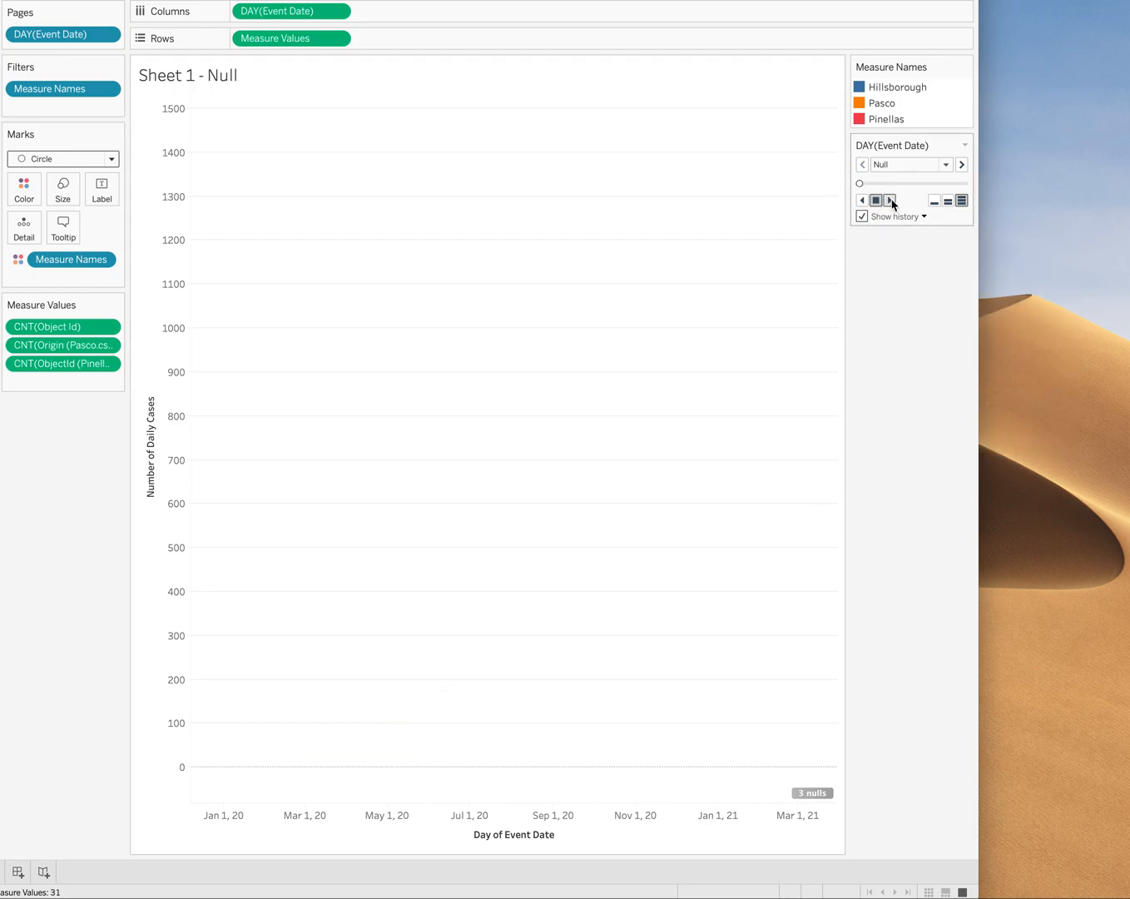
# Step: Start playing the DAY(Event Date) pages forward from June 4, 2020
pyautogui.click(890, 200)
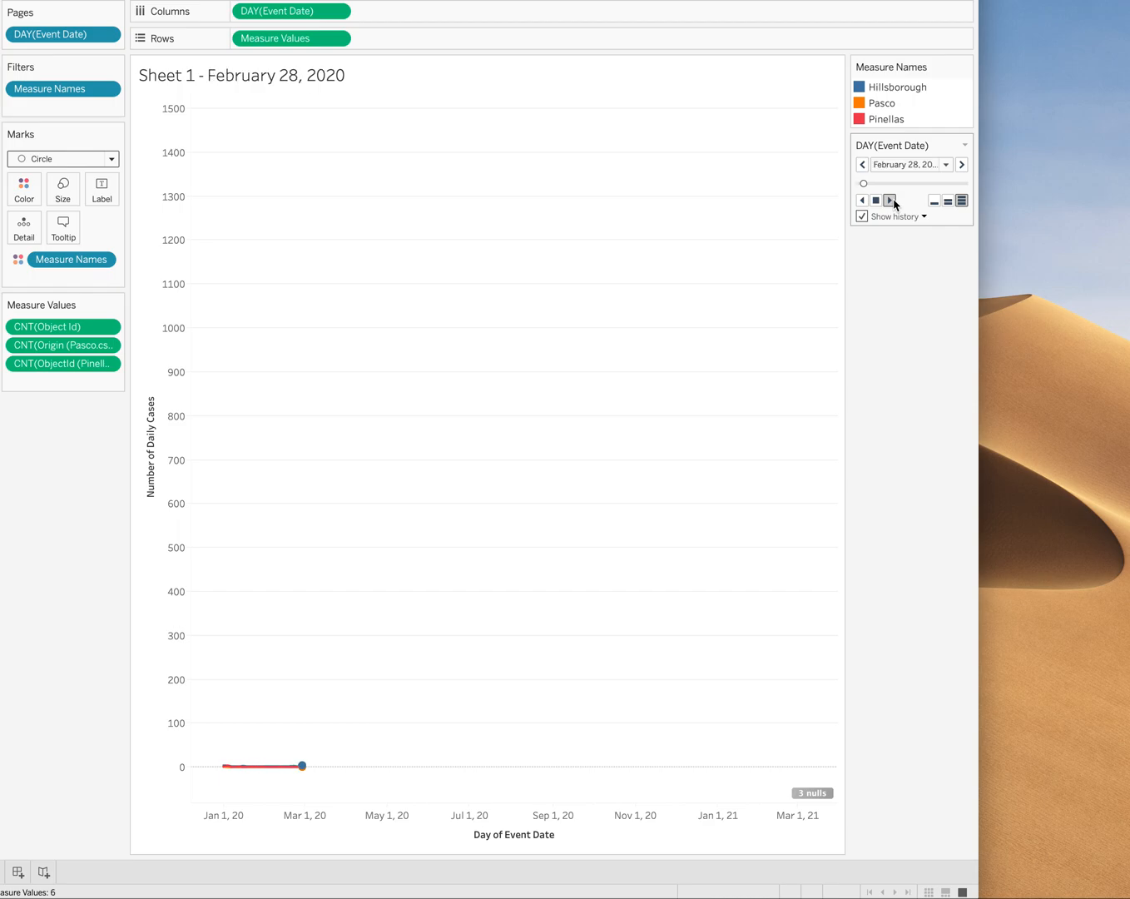
pyautogui.click(890, 199)
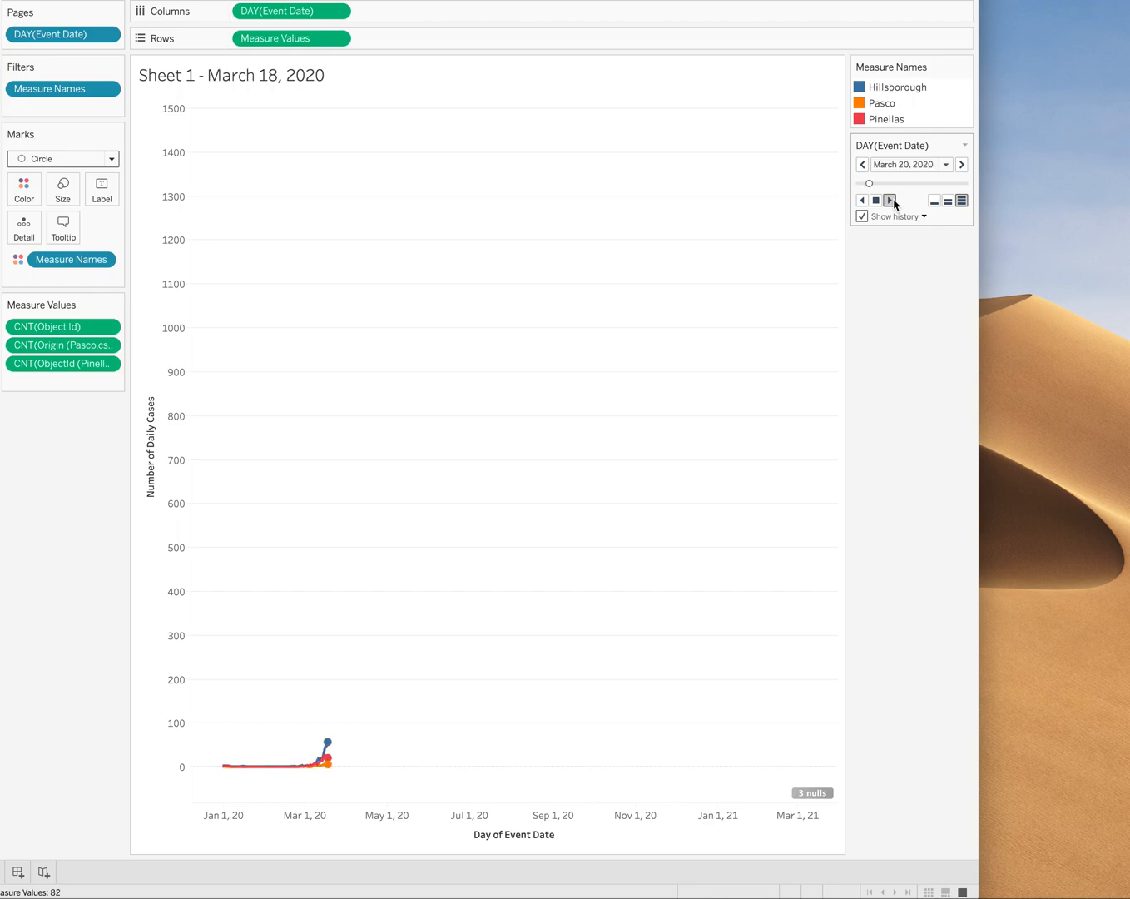
pyautogui.click(889, 200)
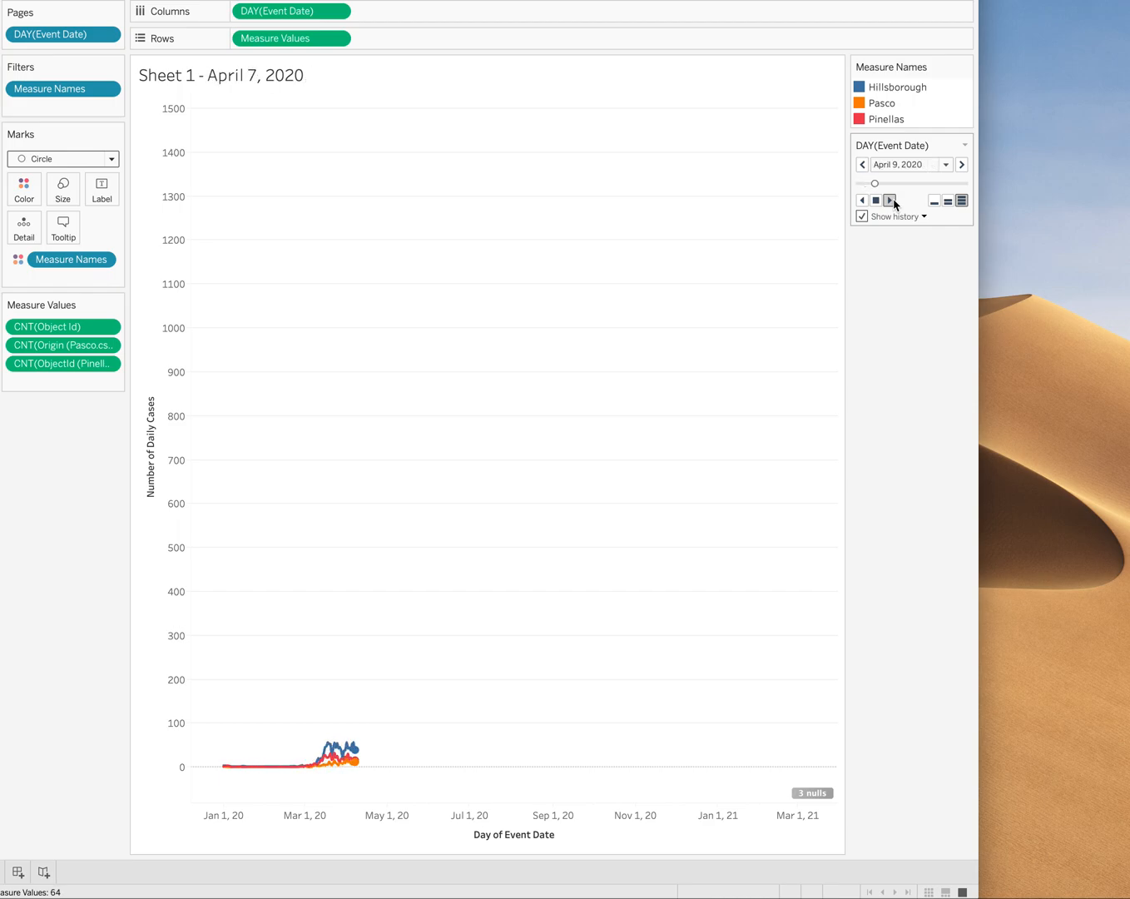
pyautogui.click(890, 199)
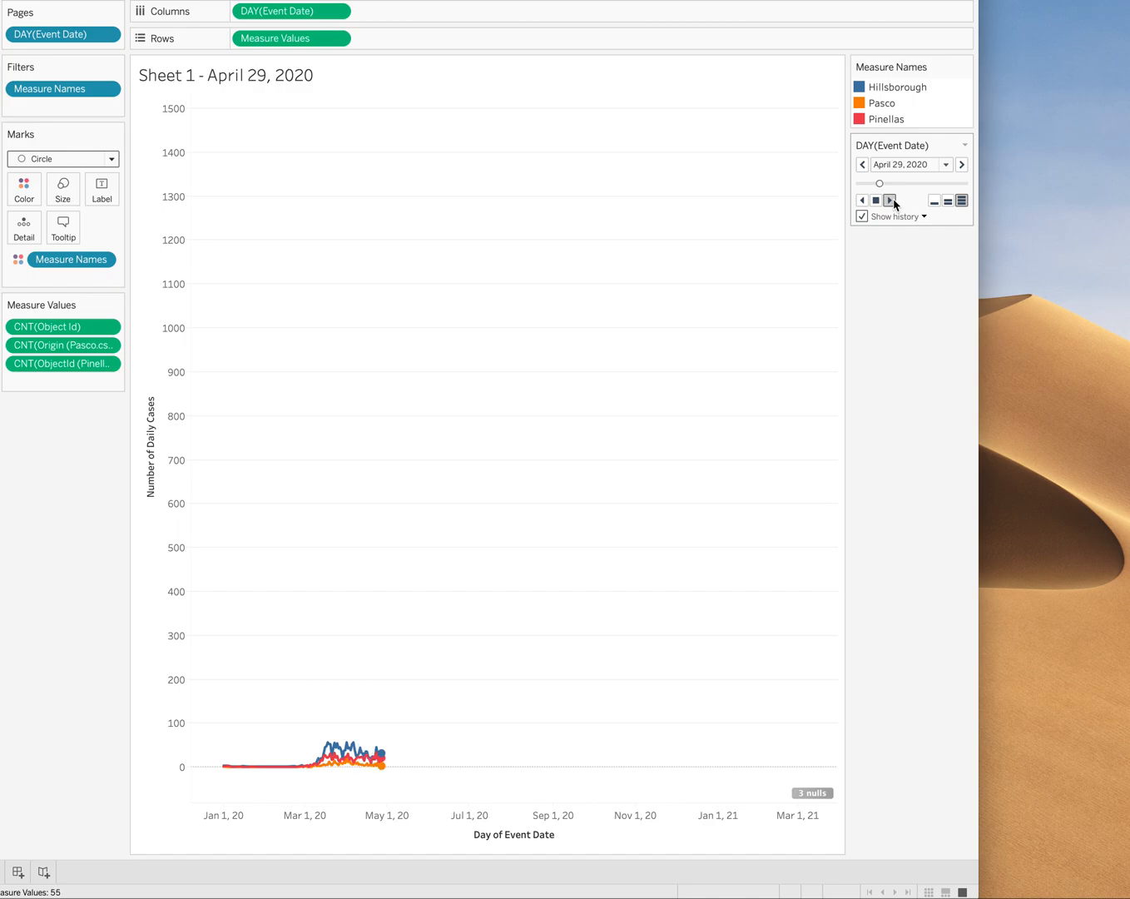
pyautogui.click(889, 200)
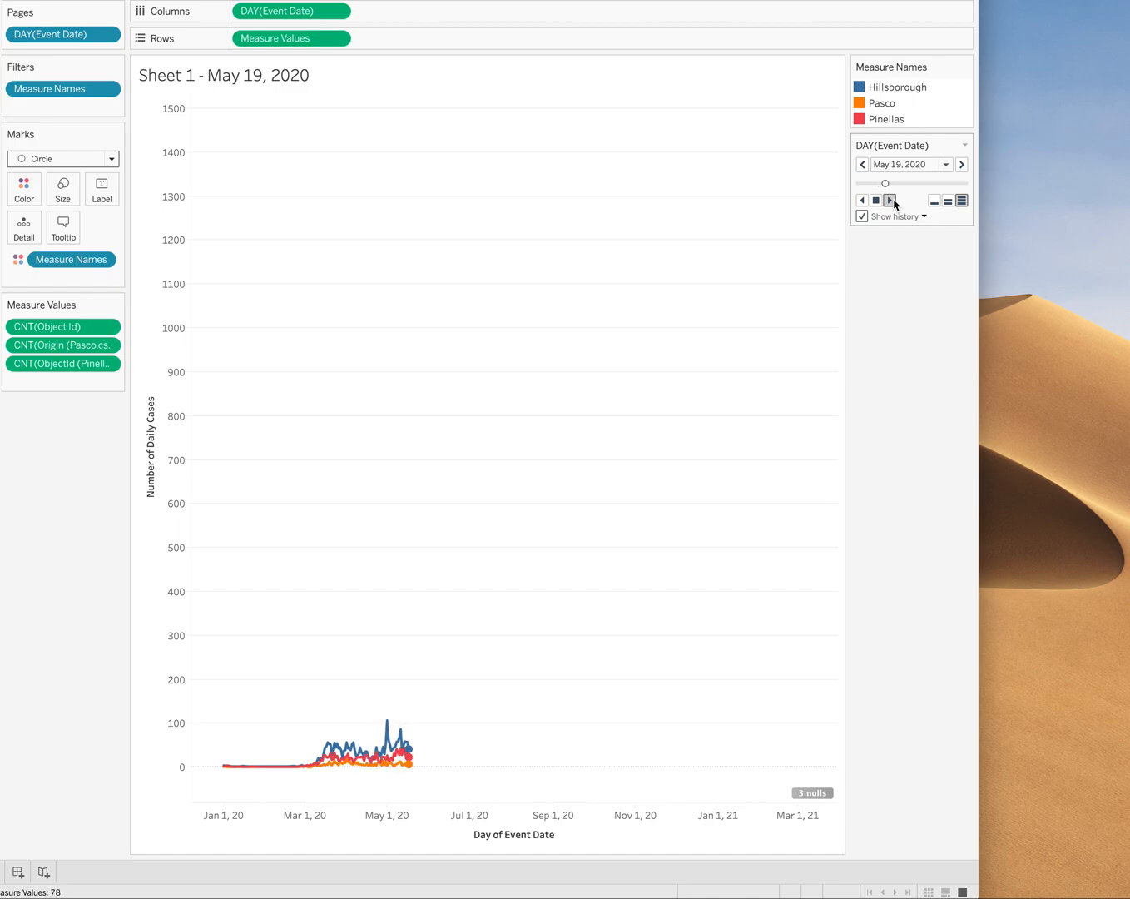
pyautogui.click(889, 200)
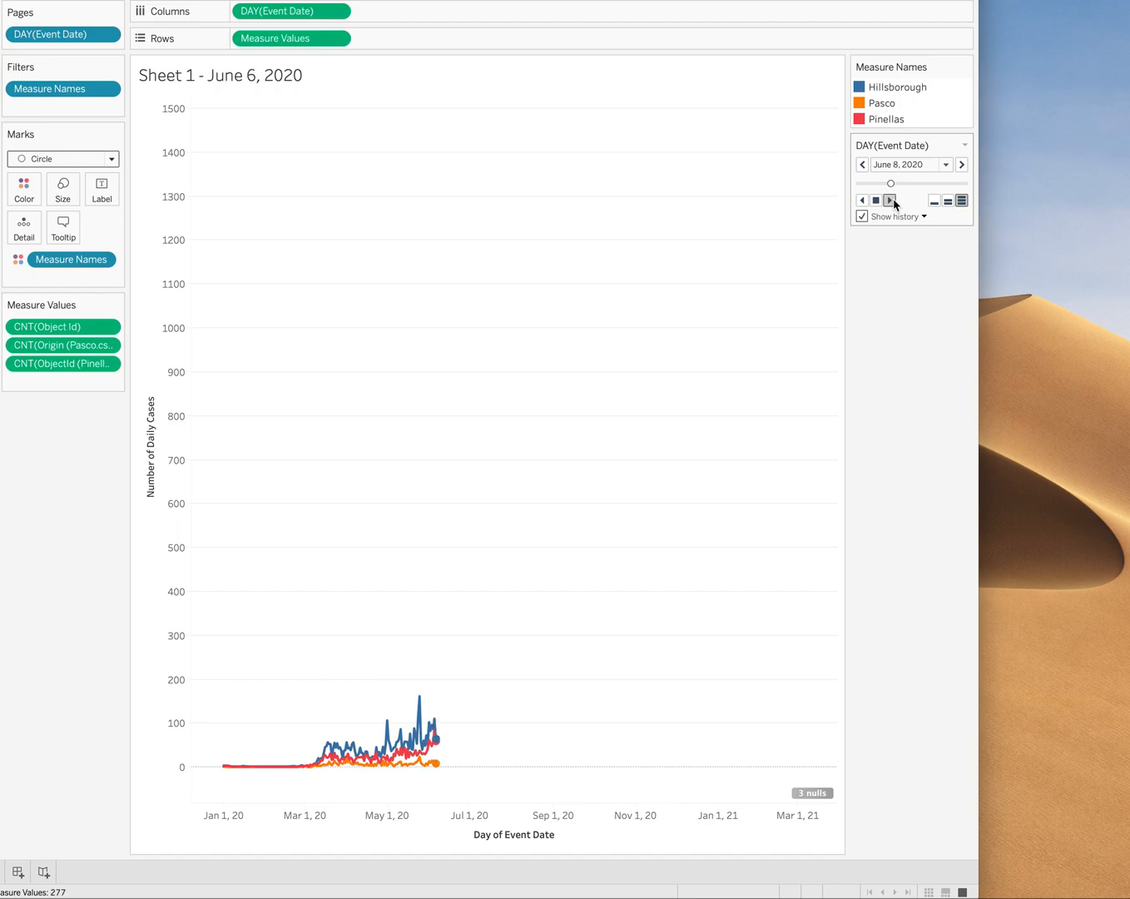
pyautogui.click(890, 200)
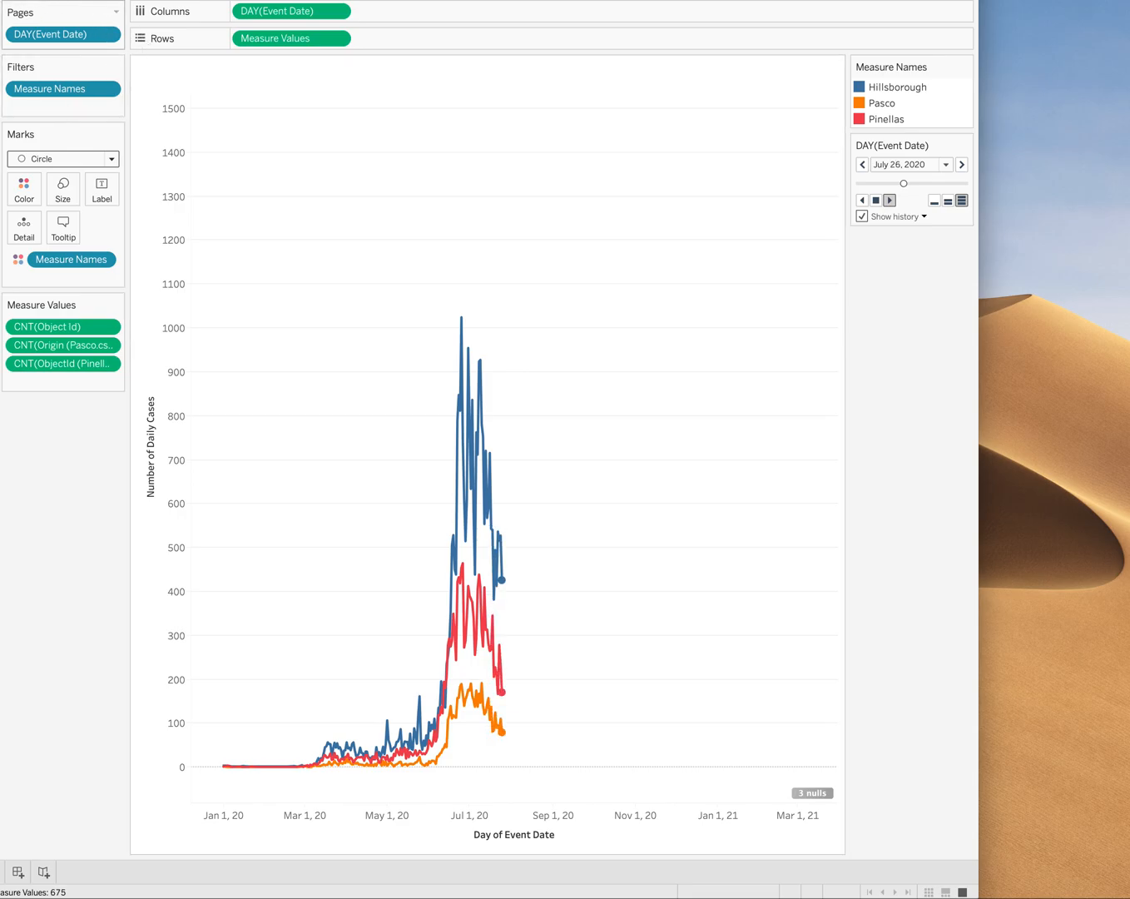
# Step: Adjust playback speed and continue animating through to December 3, 2020
pyautogui.click(962, 164)
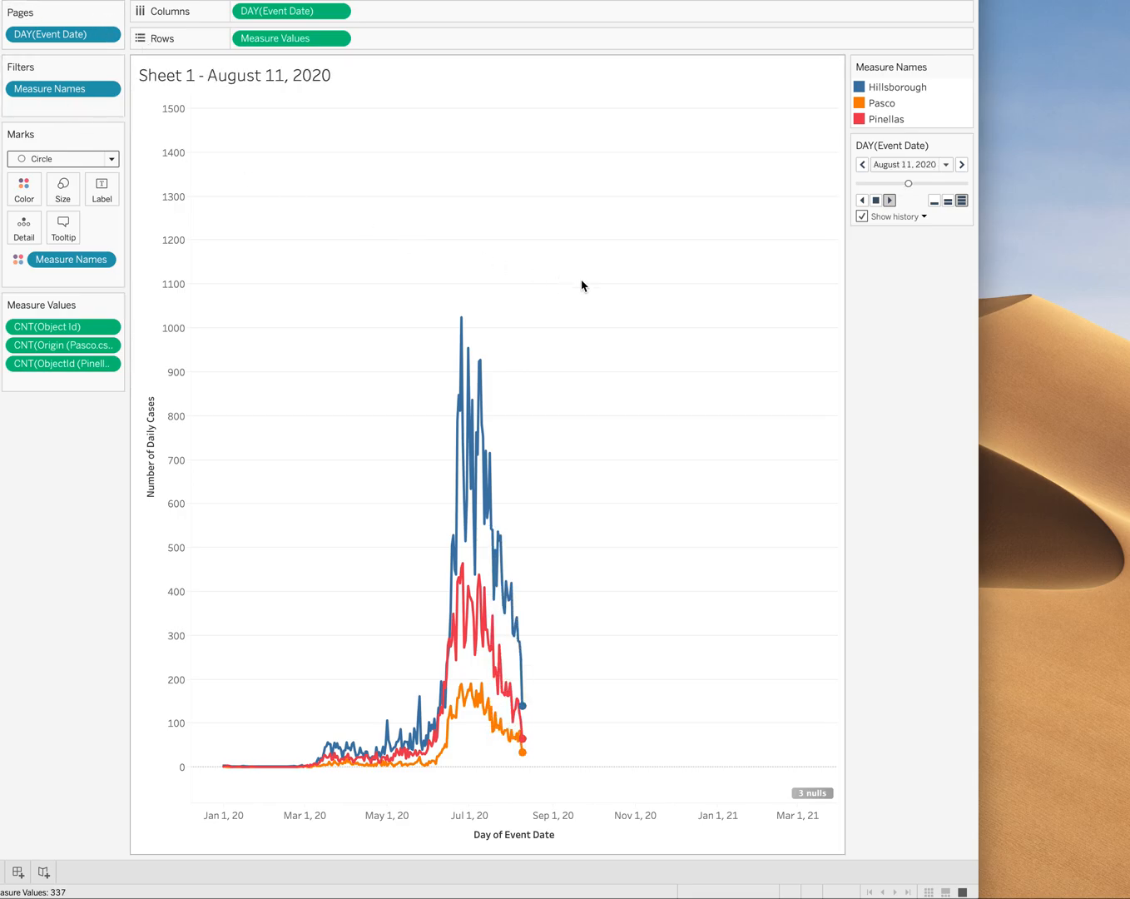
pyautogui.click(962, 164)
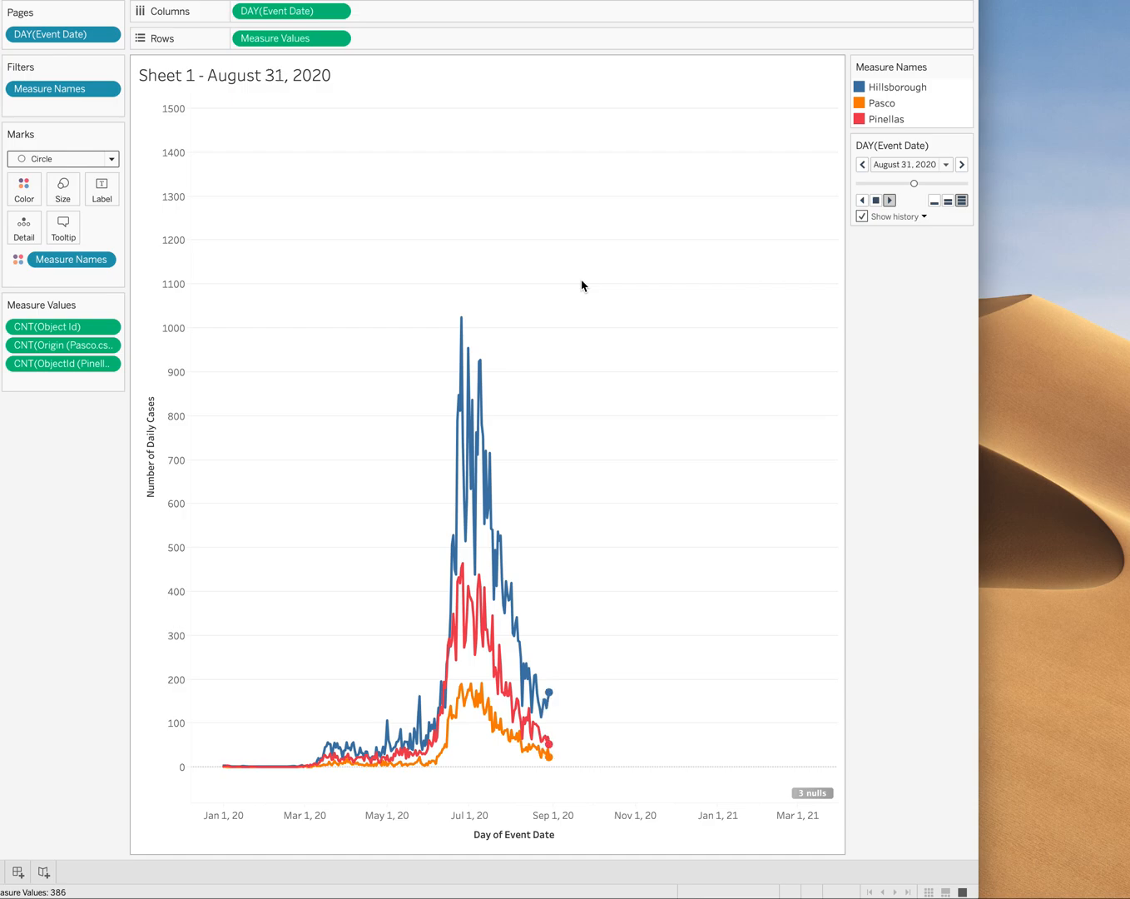
pyautogui.click(889, 200)
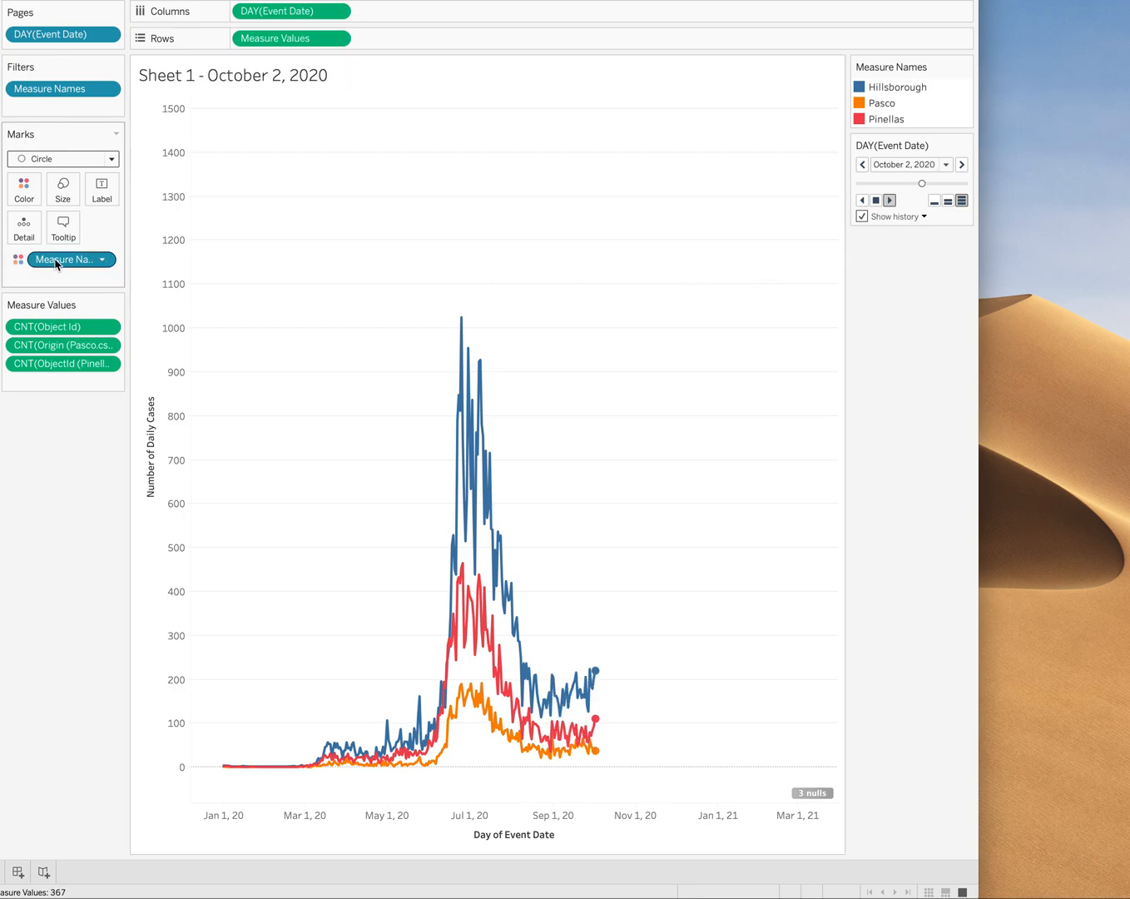
pyautogui.click(962, 164)
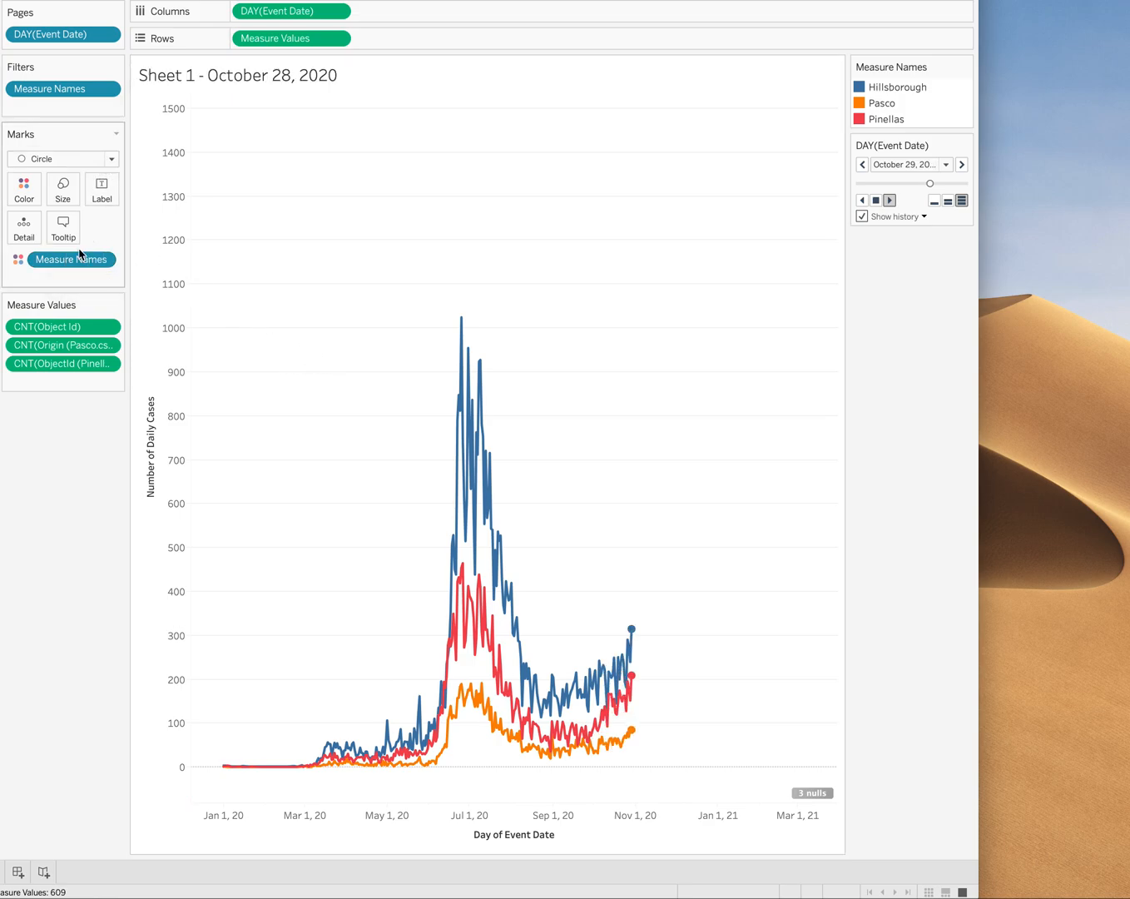
pyautogui.click(961, 164)
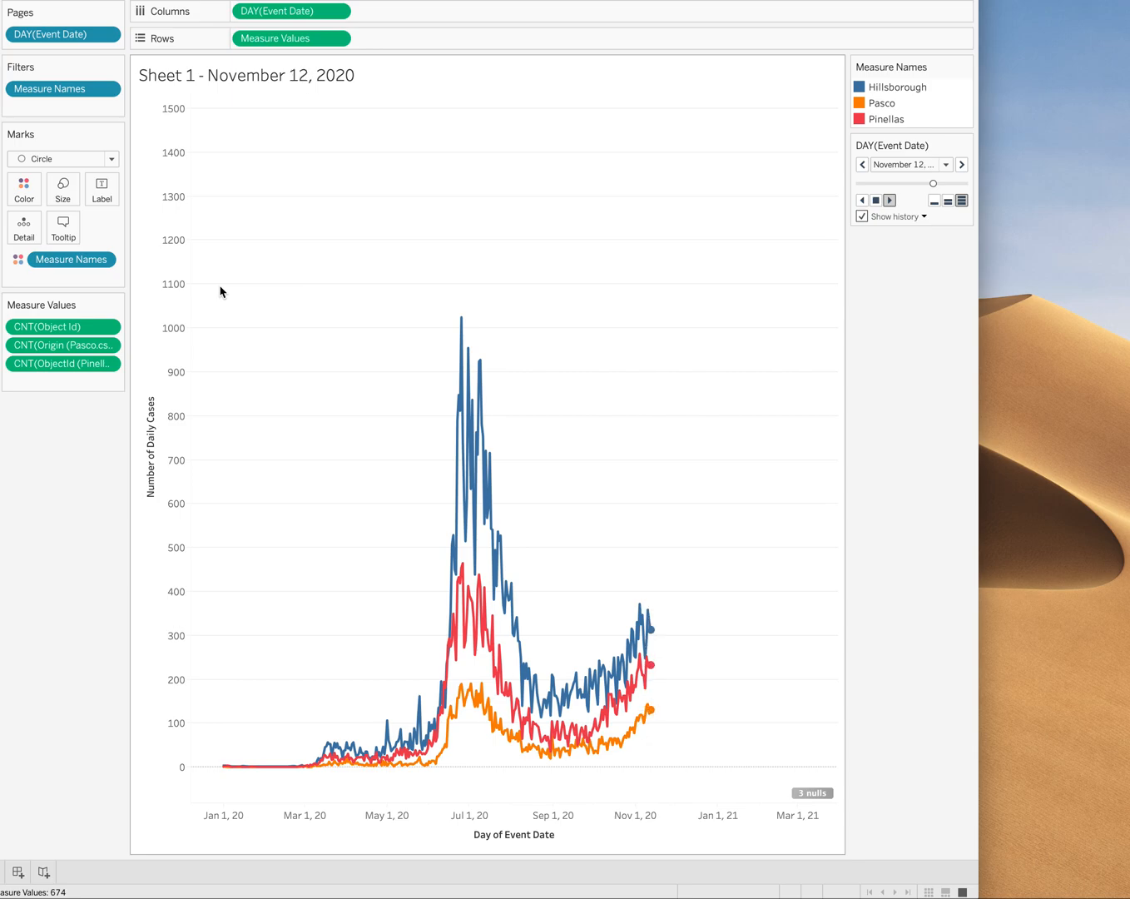
pyautogui.click(962, 164)
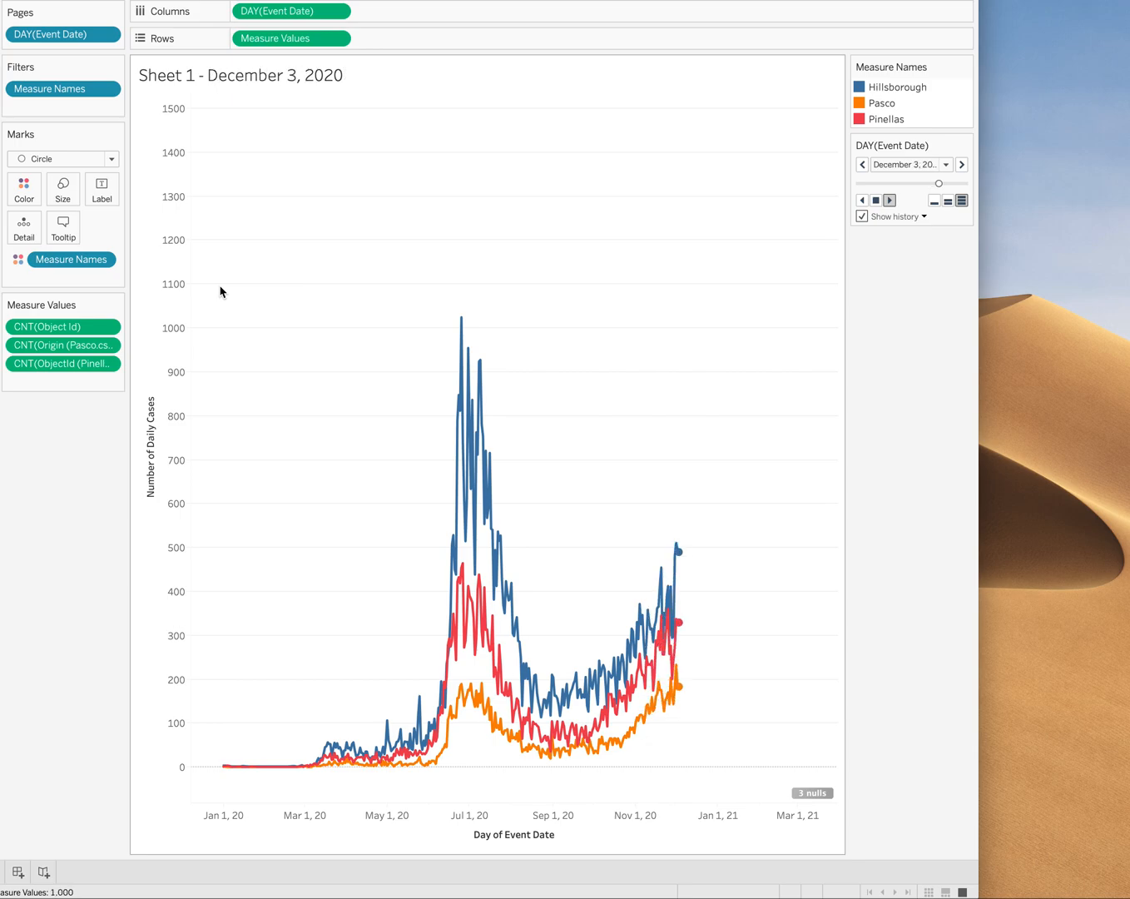